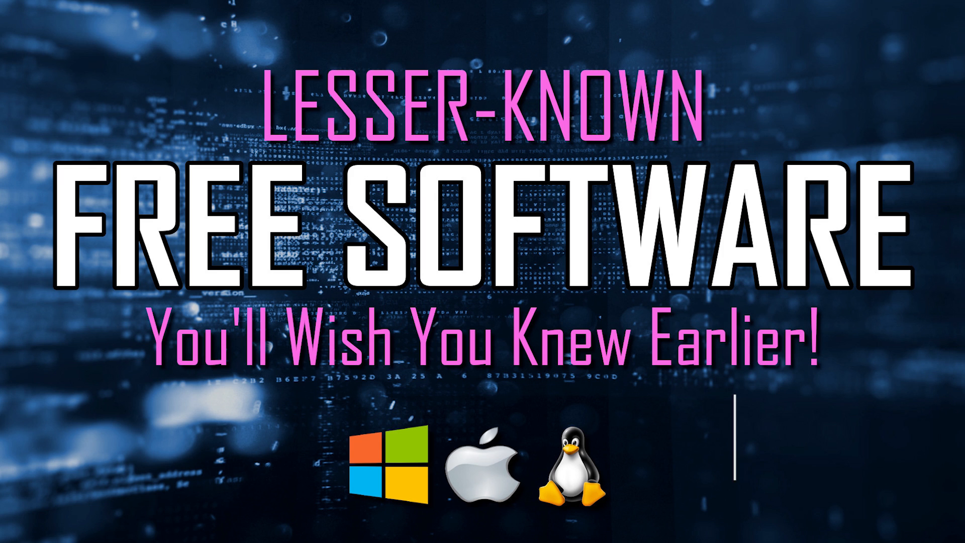
Browse the ONLYOFFICE website and scroll through its product overview.
click(813, 438)
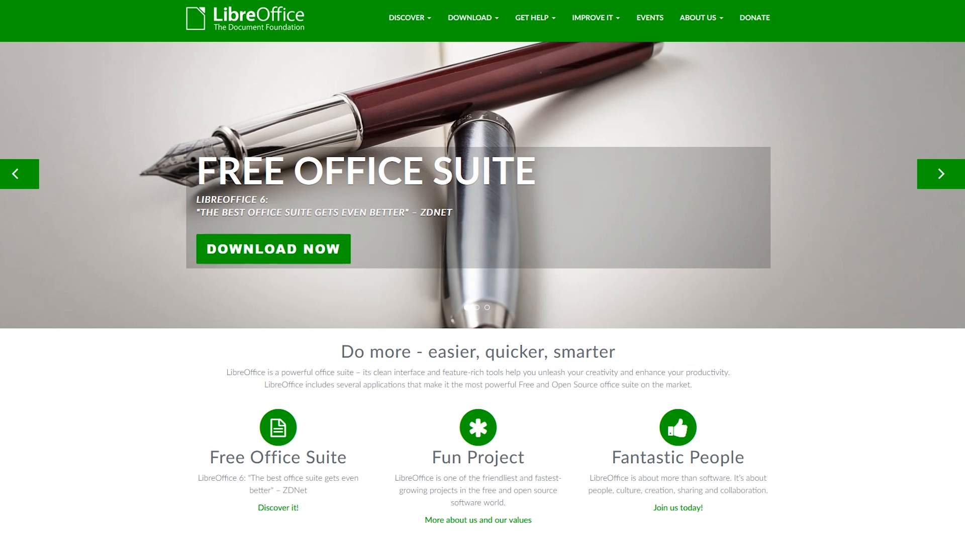
click(940, 174)
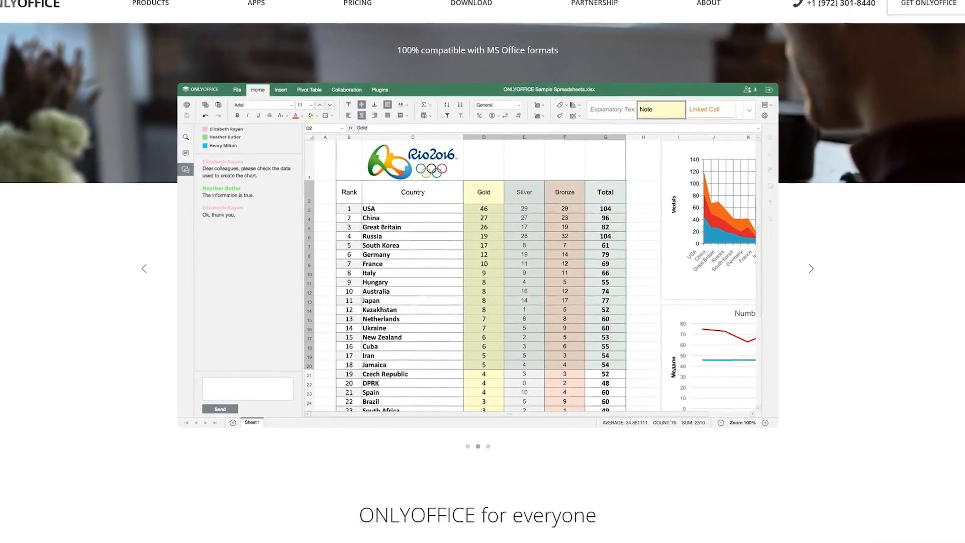
click(810, 268)
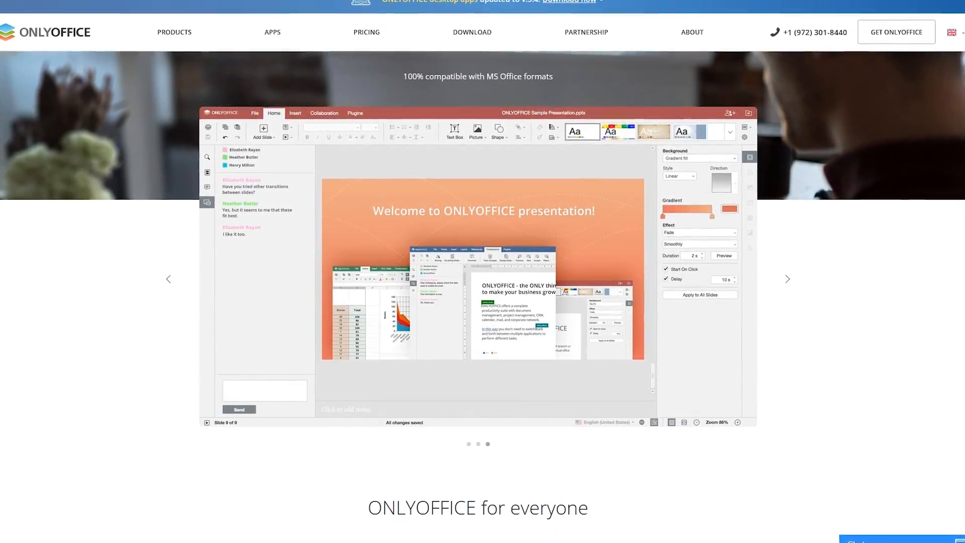
scroll(down, 3)
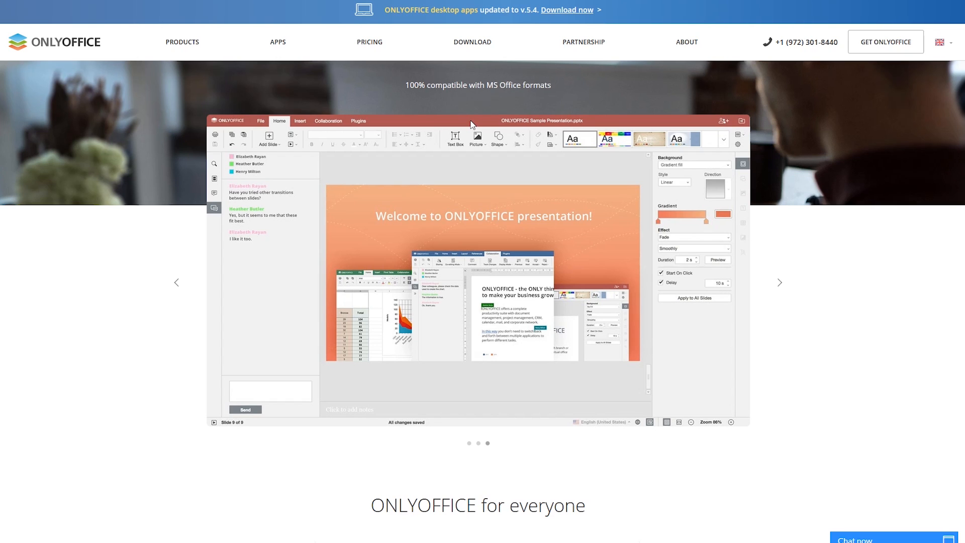
Reach the Desktop Editors download page from the Download menu and view its options.
click(473, 42)
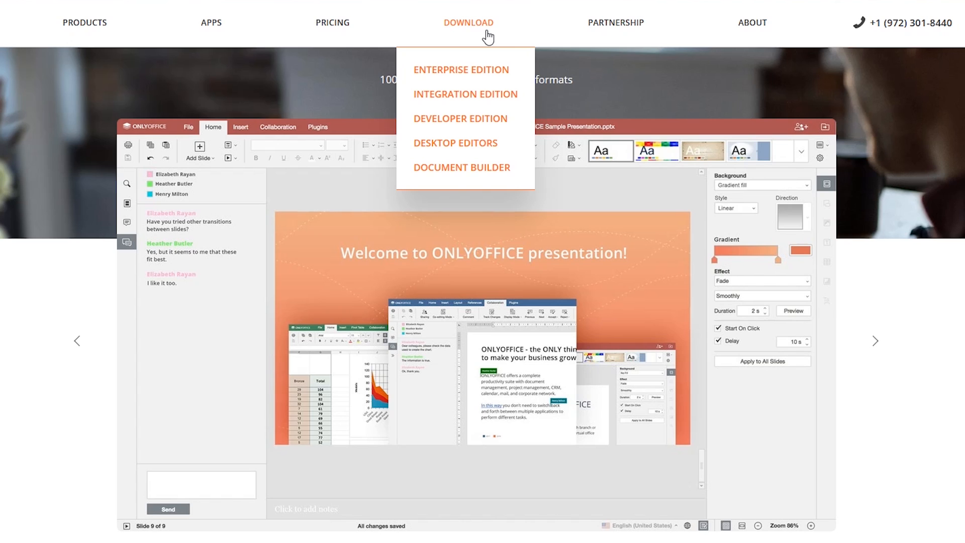
mouse_move(465, 143)
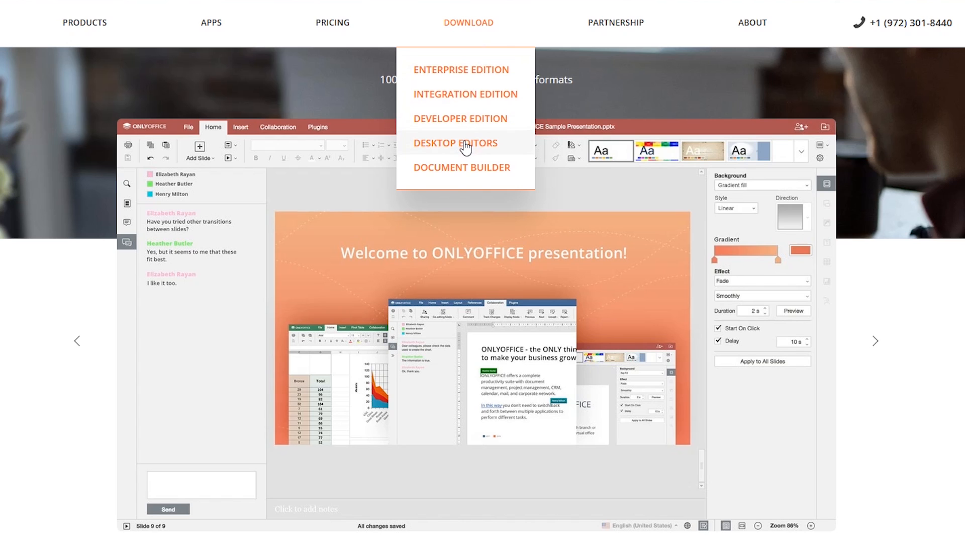
click(455, 143)
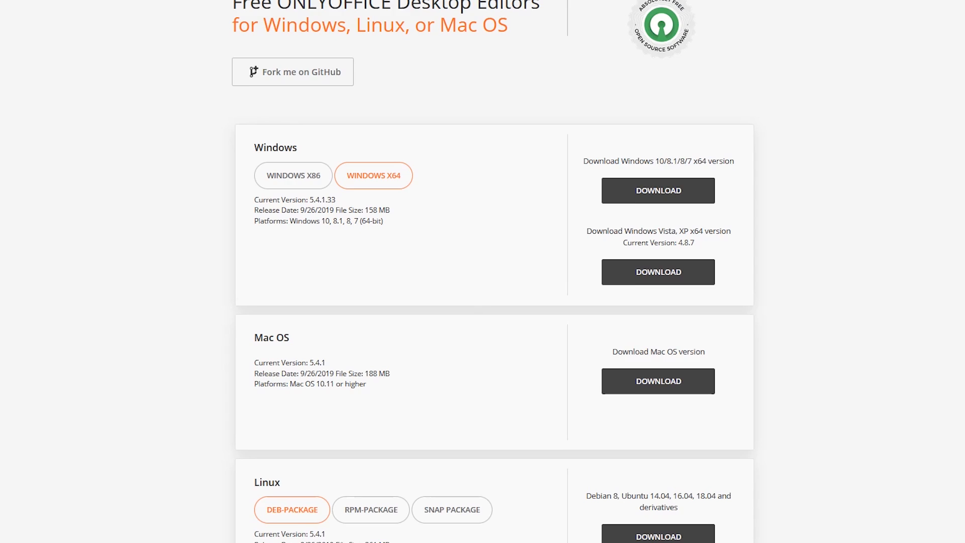
scroll(down, 3)
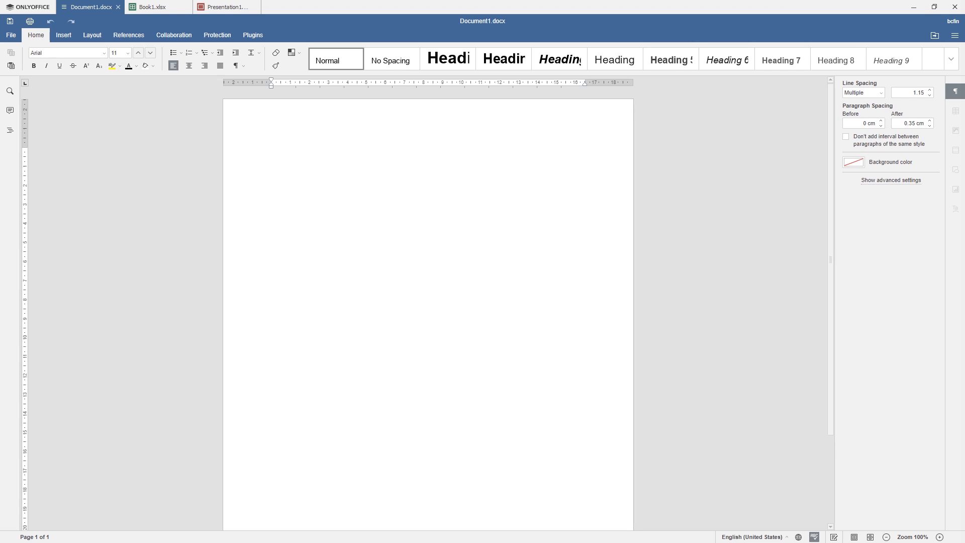
click(155, 7)
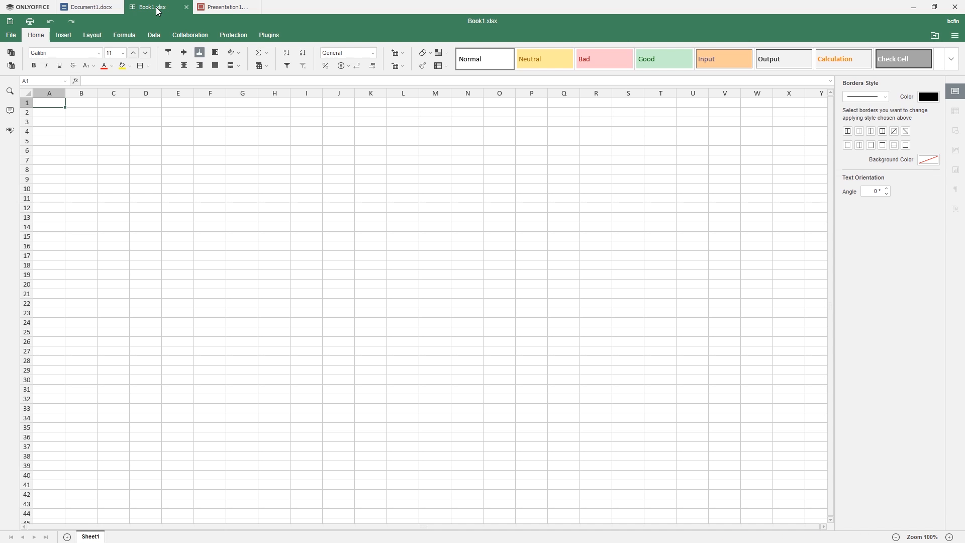
click(226, 7)
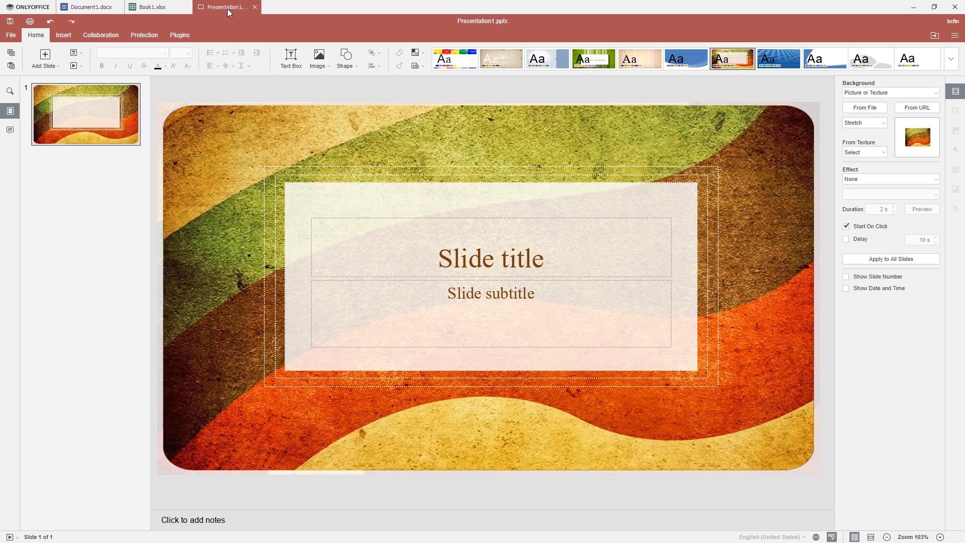
click(89, 7)
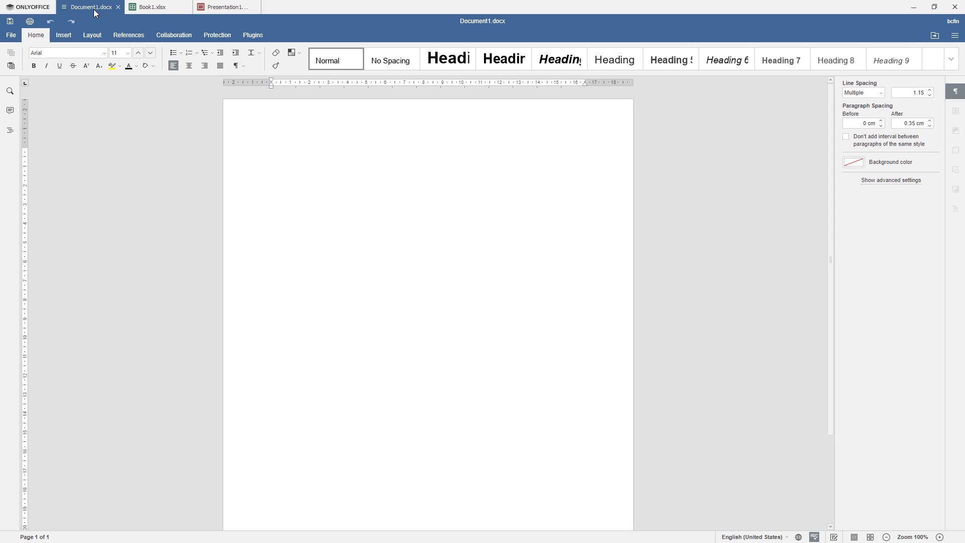
click(271, 151)
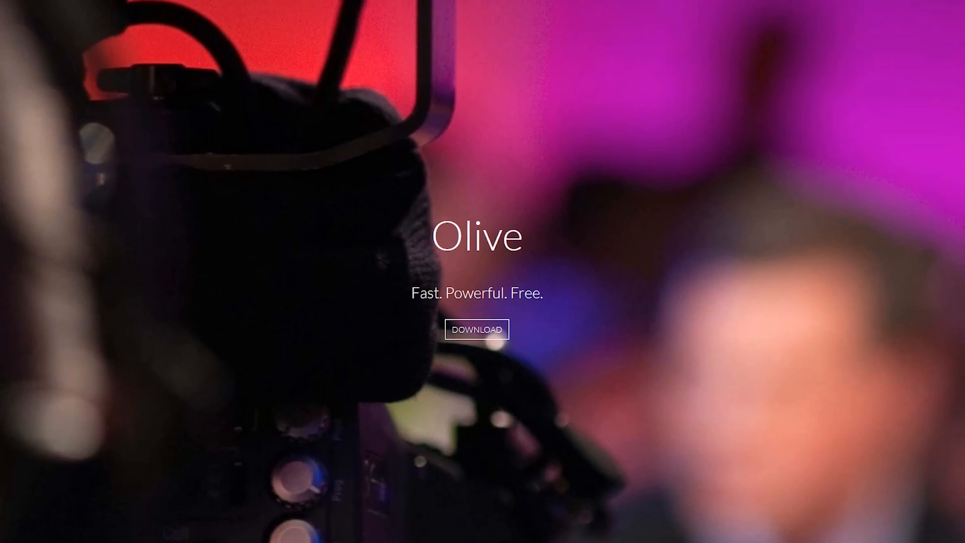
scroll(down, 3)
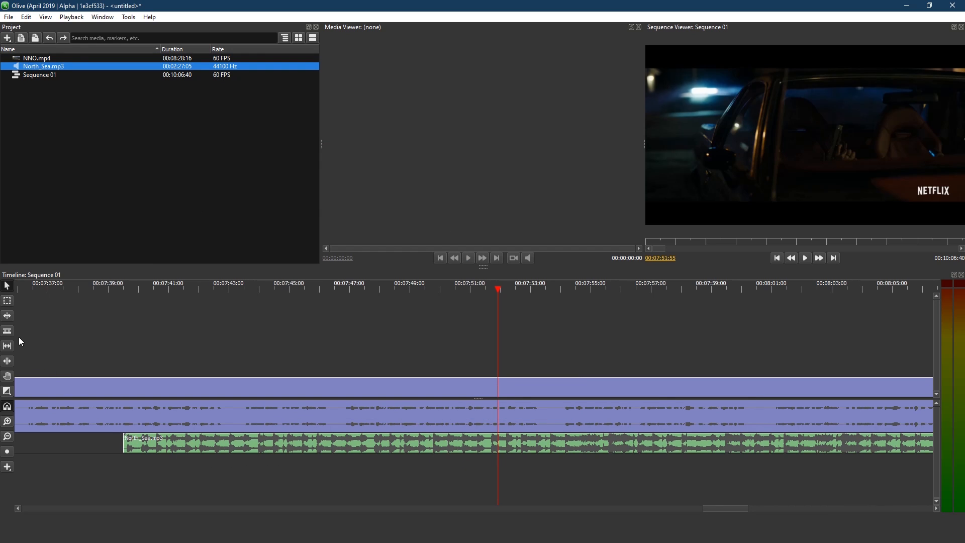
mouse_move(541, 414)
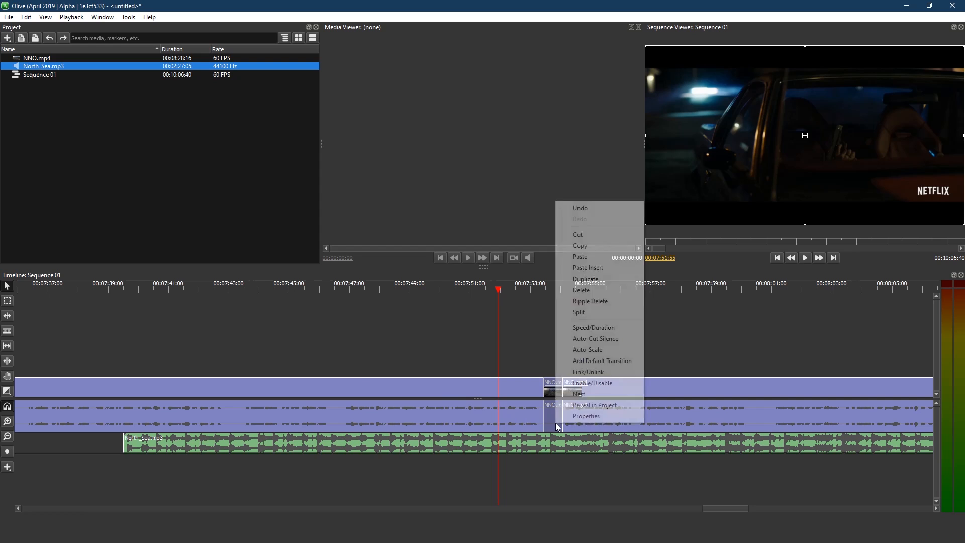
mouse_move(591, 301)
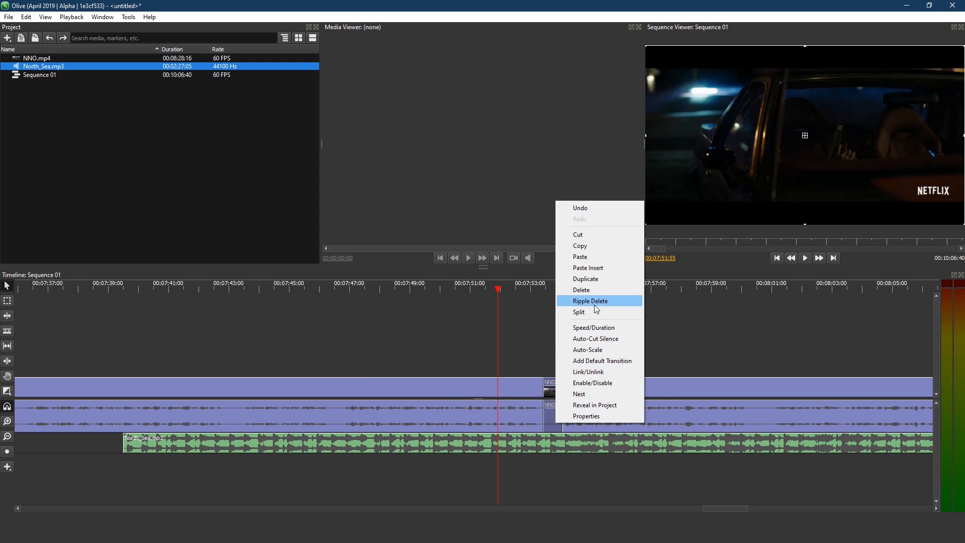
Ripple-delete the small clip right of the playhead so the remaining footage closes the gap.
click(590, 300)
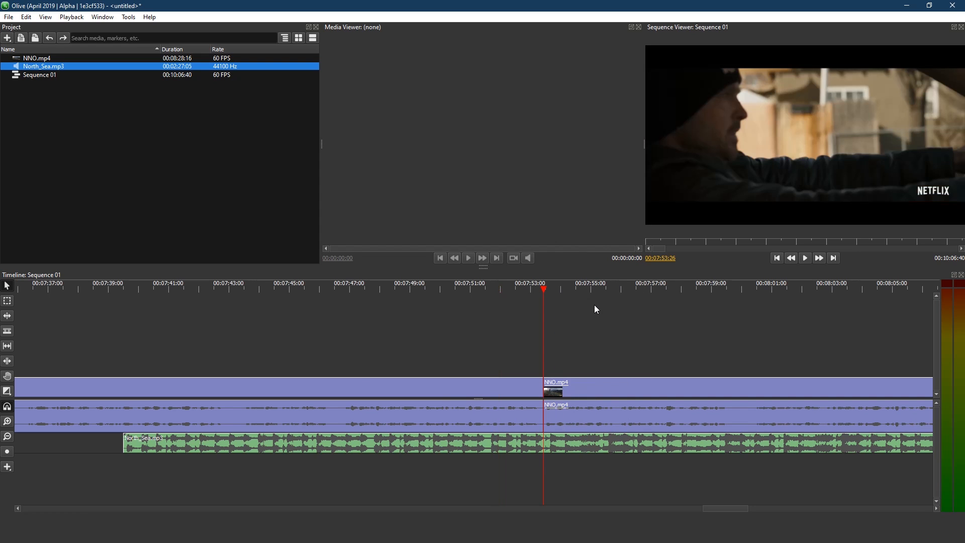
mouse_move(237, 169)
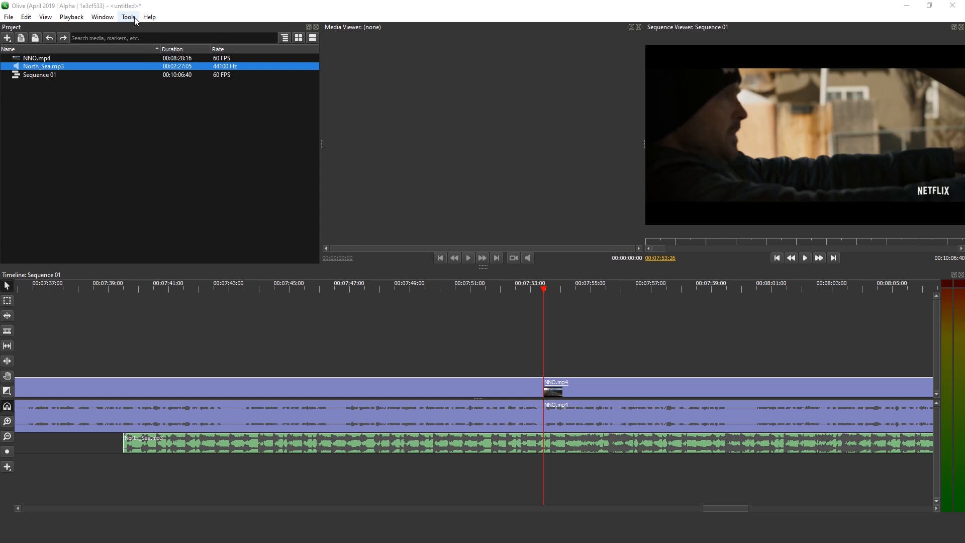
Show Olive's keyboard shortcut list in Tools > Preferences.
click(128, 17)
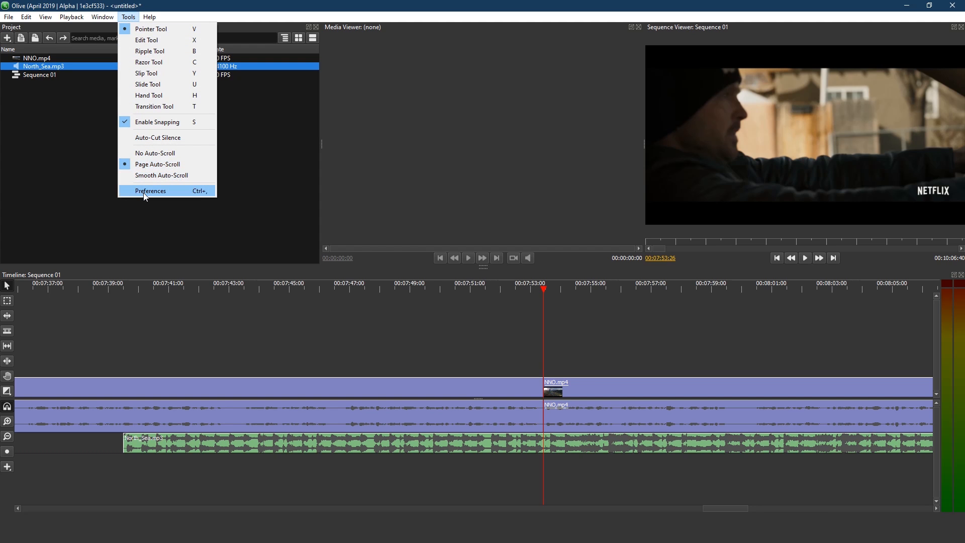
click(151, 191)
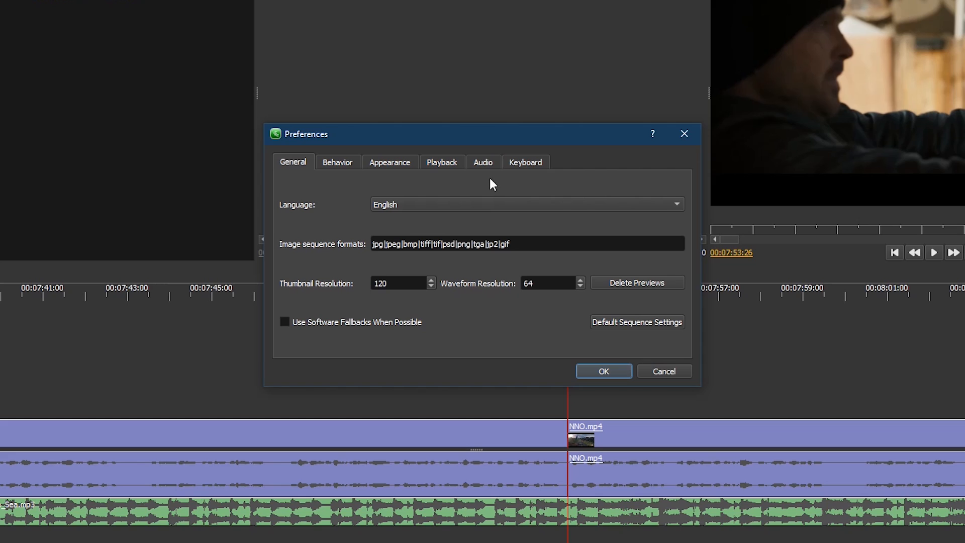
click(525, 162)
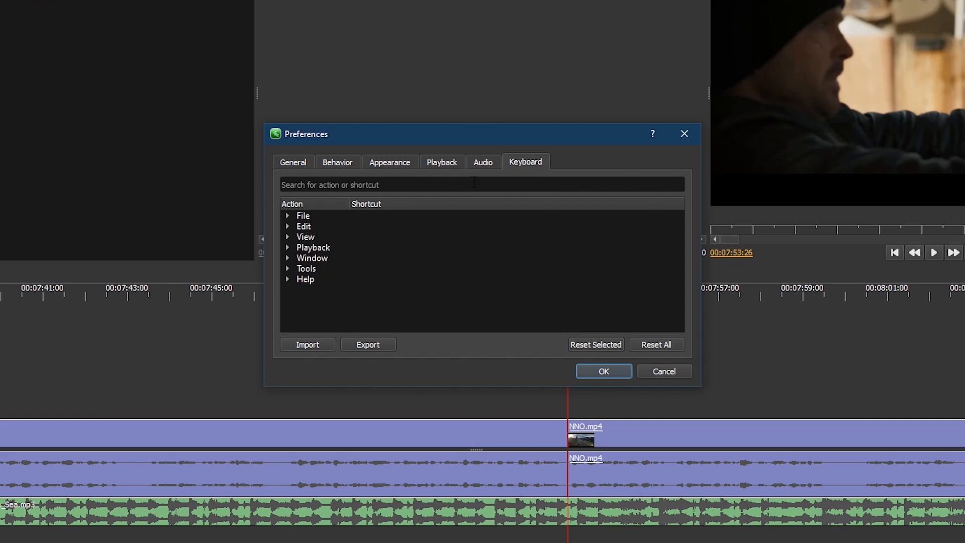
mouse_move(295, 232)
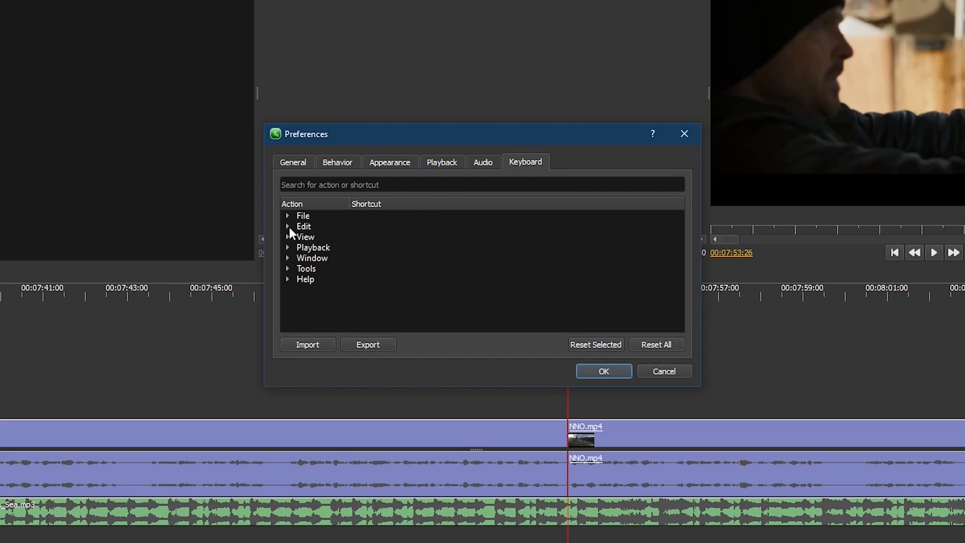
click(288, 226)
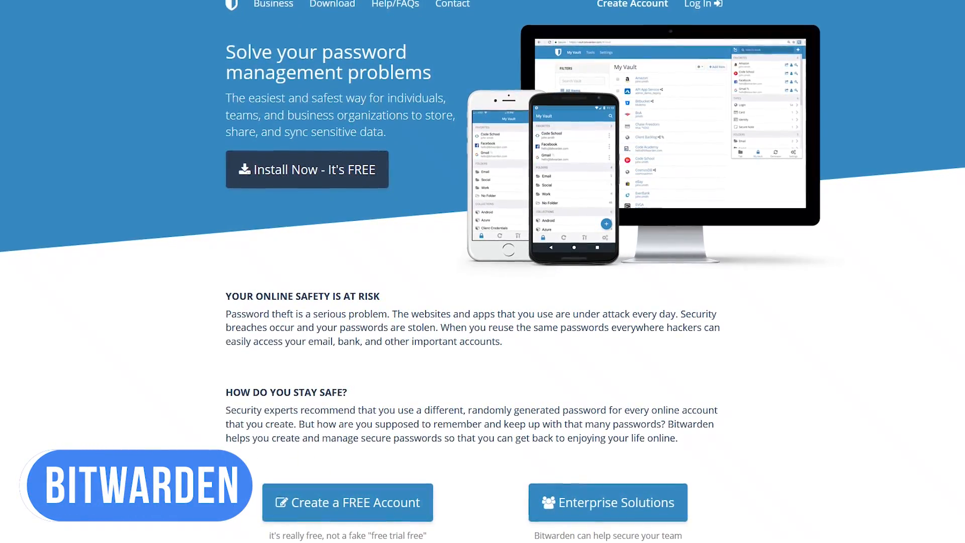
Scroll the Bitwarden homepage down to the Sync All of Your Devices section.
scroll(down, 3)
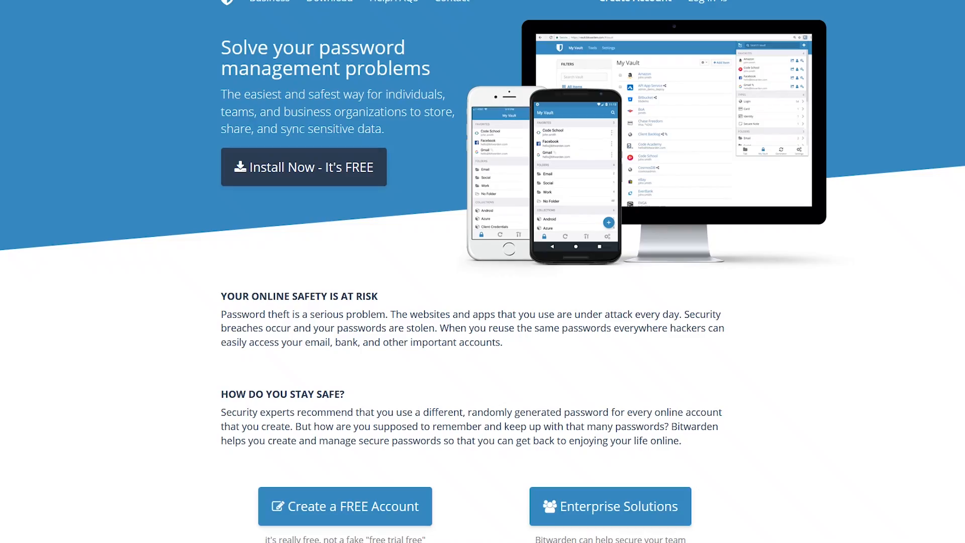
scroll(down, 3)
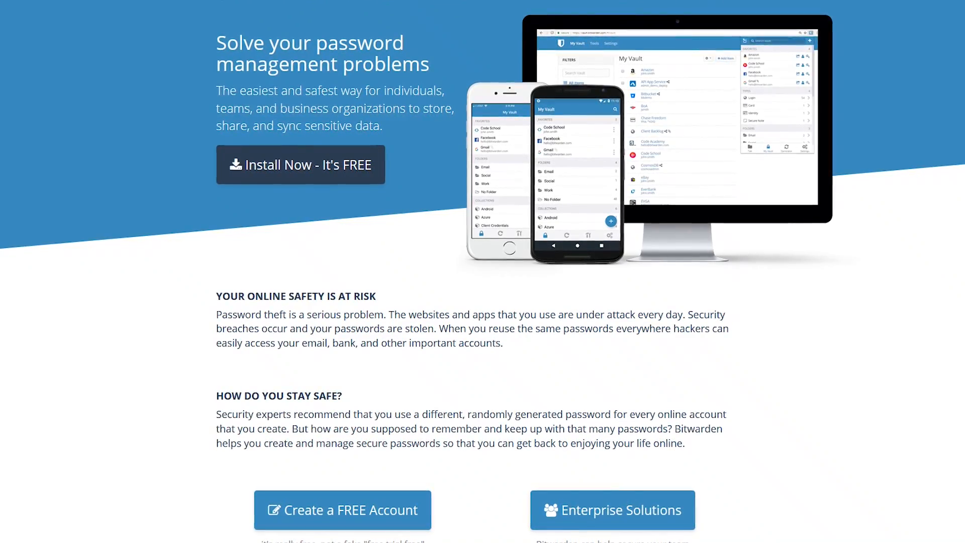
scroll(down, 3)
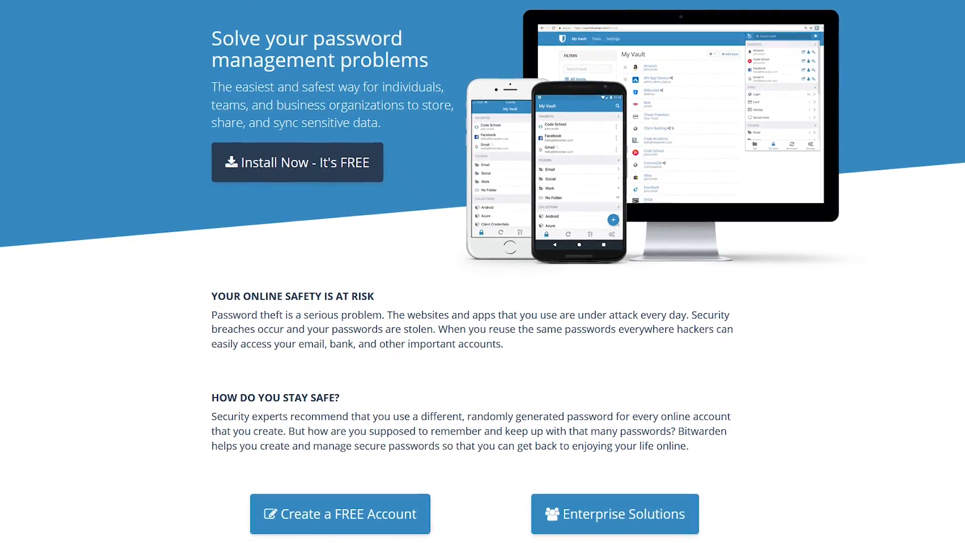
scroll(down, 3)
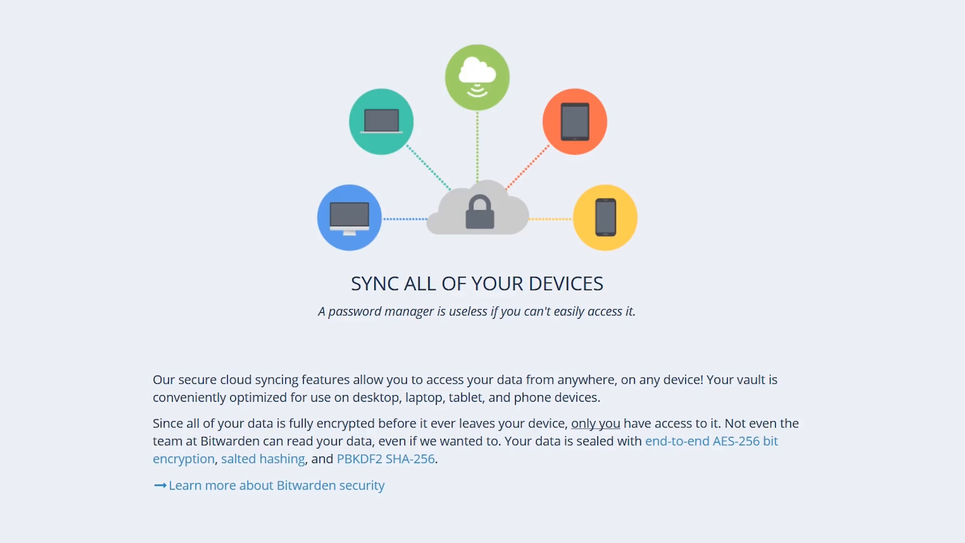
scroll(down, 3)
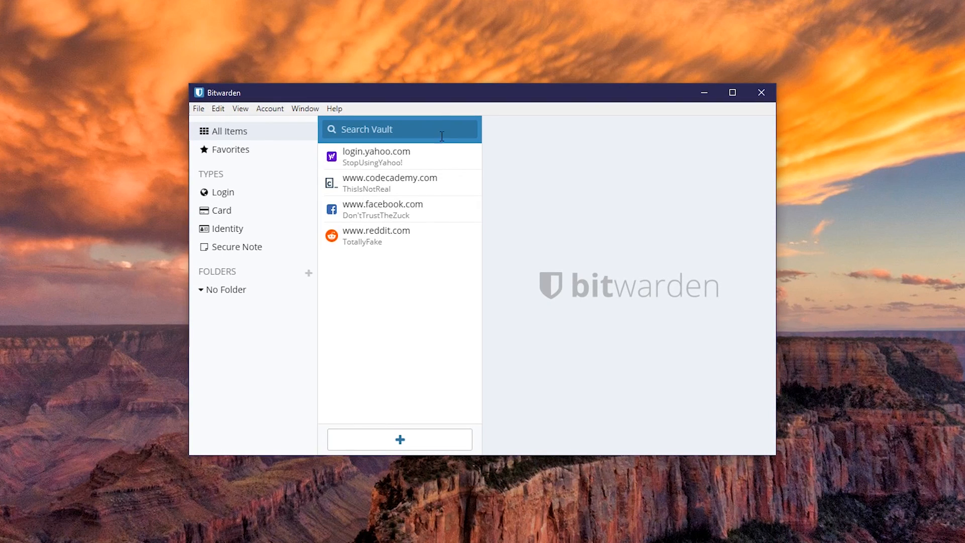
mouse_move(443, 240)
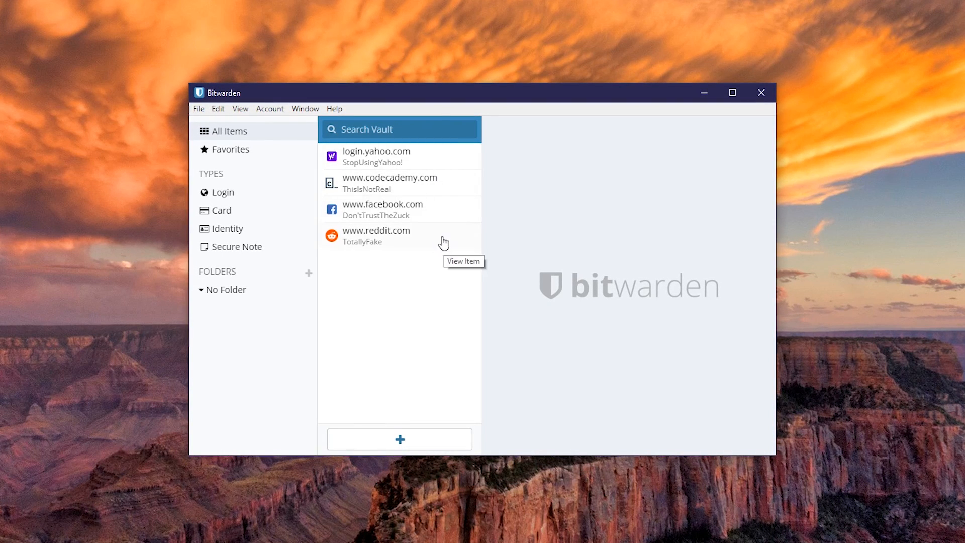
click(390, 183)
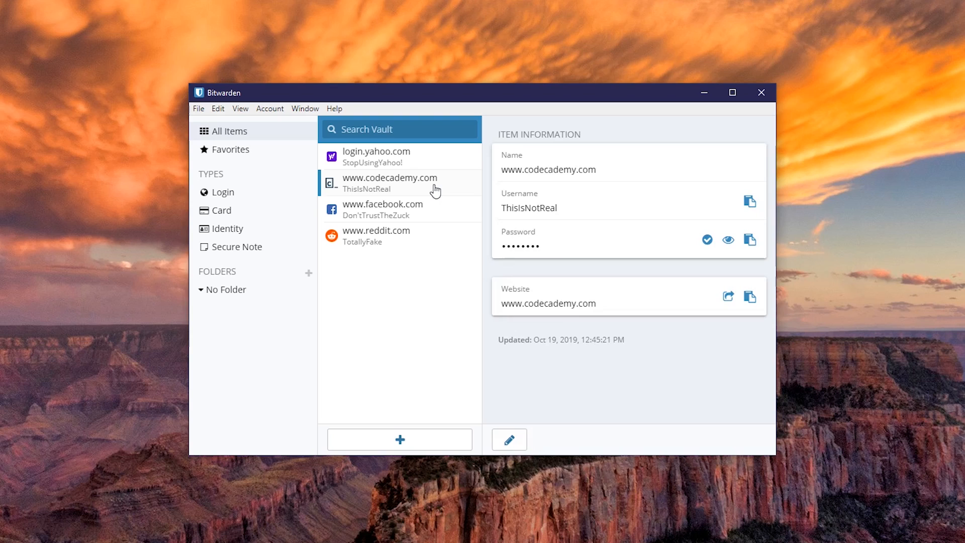
mouse_move(667, 203)
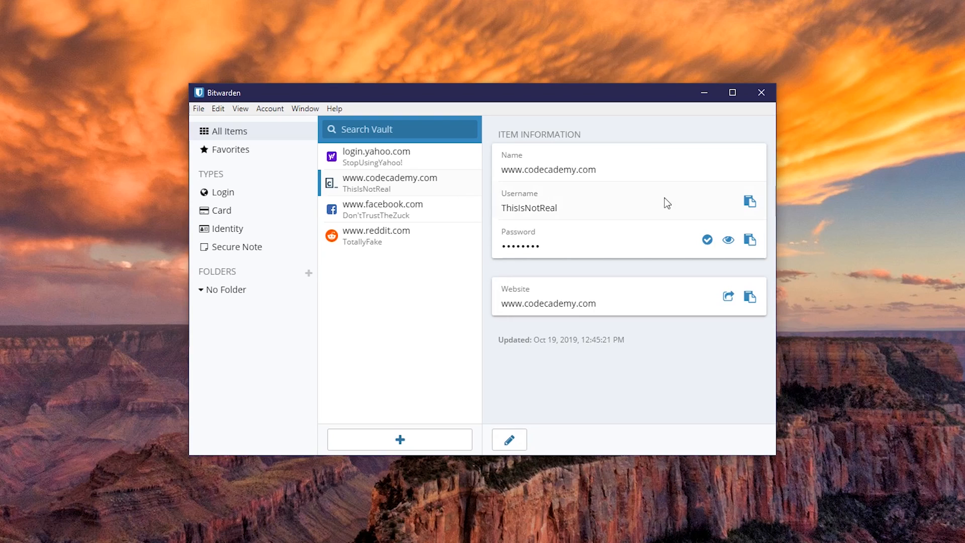
mouse_move(750, 240)
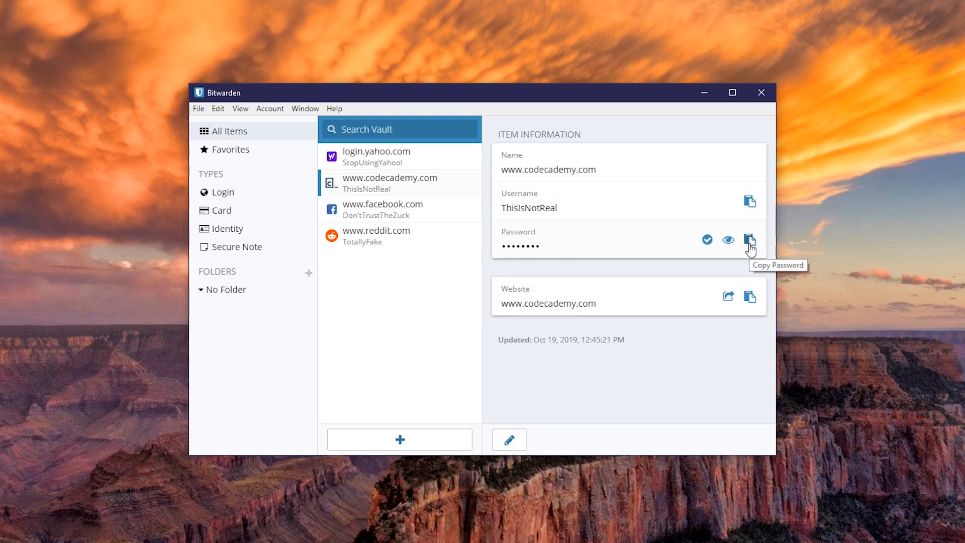
mouse_move(748, 288)
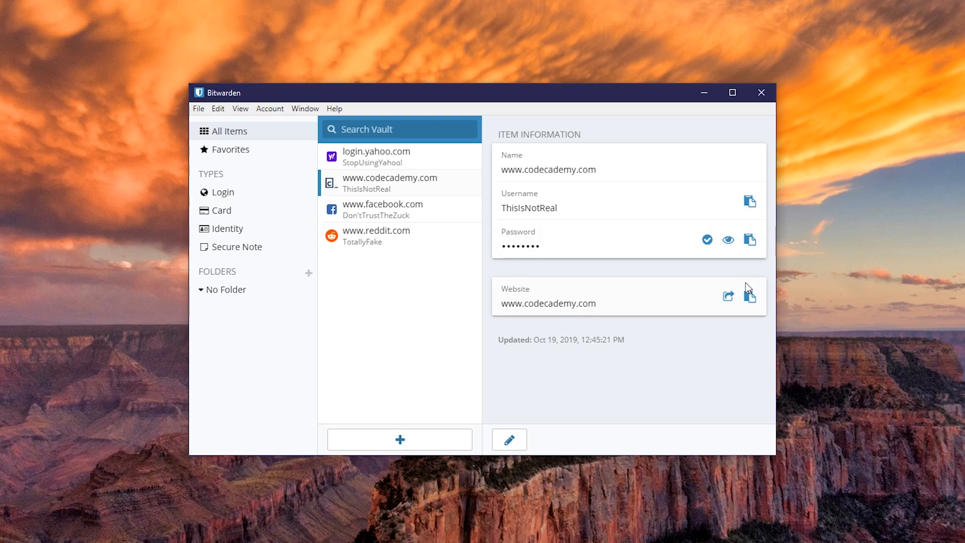
mouse_move(728, 239)
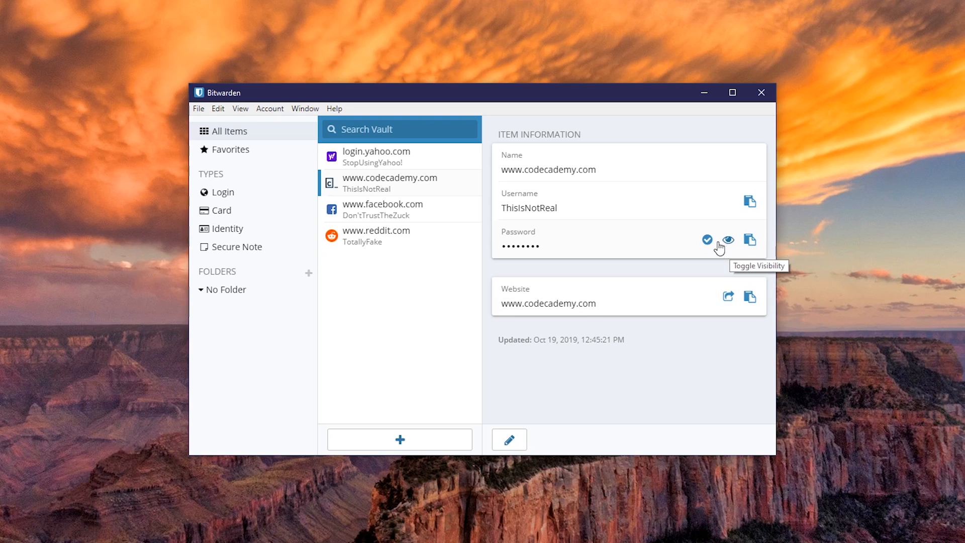
click(707, 239)
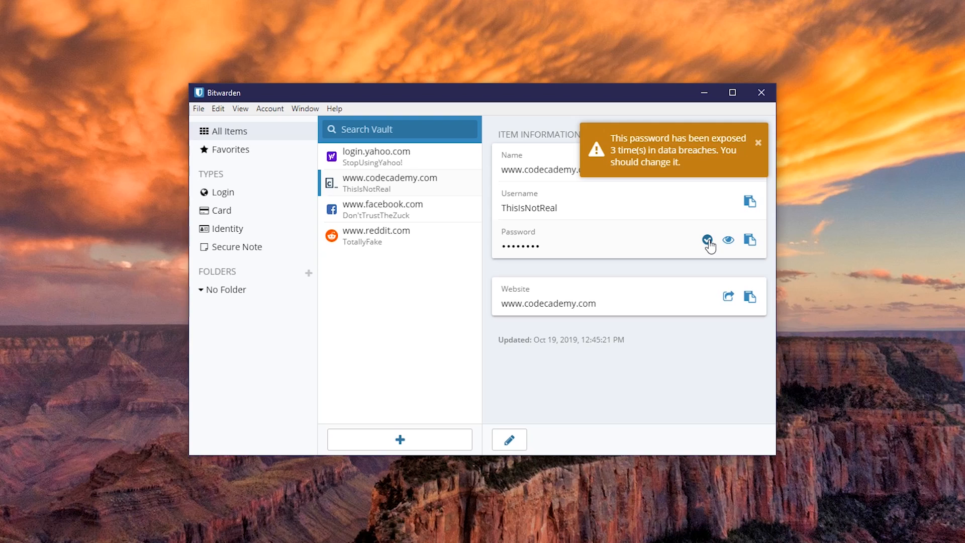
click(707, 239)
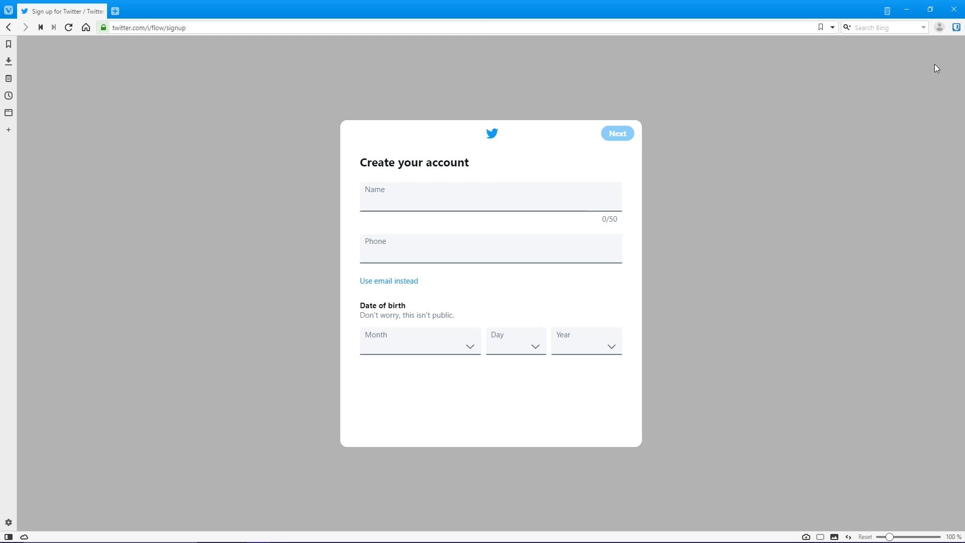
mouse_move(944, 53)
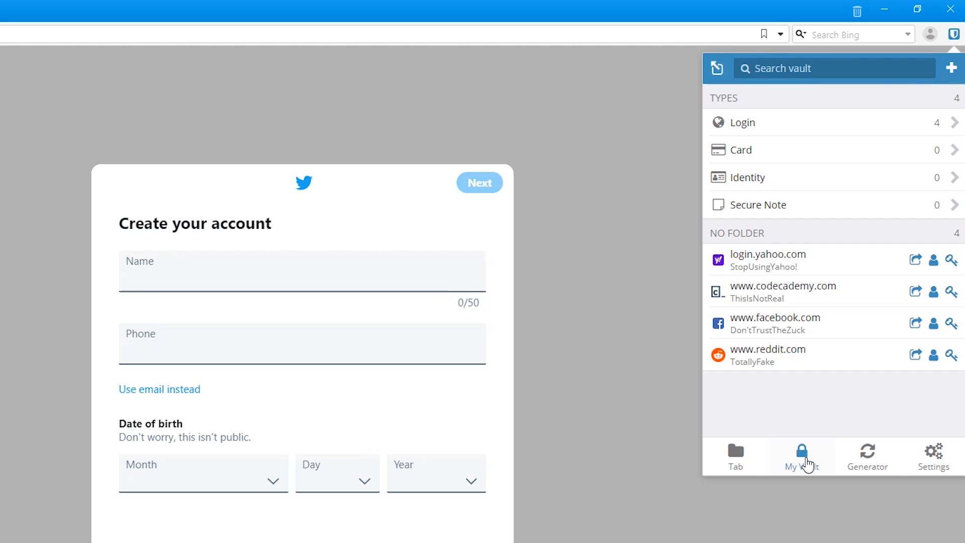
mouse_move(735, 452)
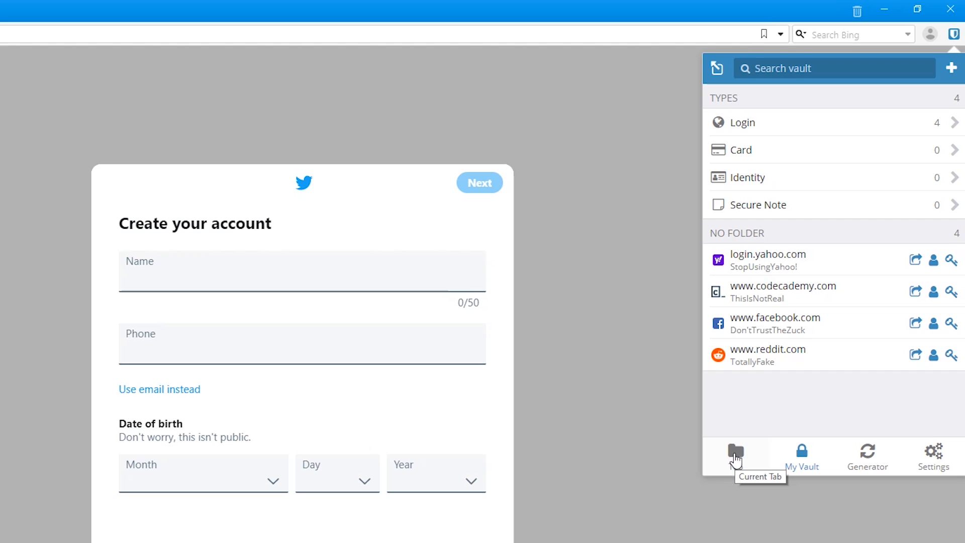
Show the Bitwarden extension's logins for the current Twitter sign-up tab (none saved).
click(735, 452)
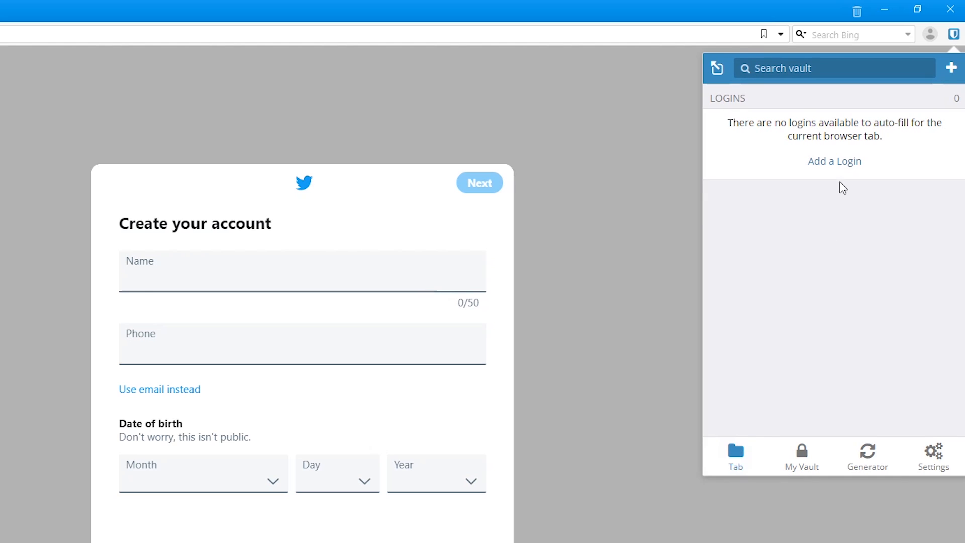
Start a new login for twitter.com with username FakeUser.
click(834, 161)
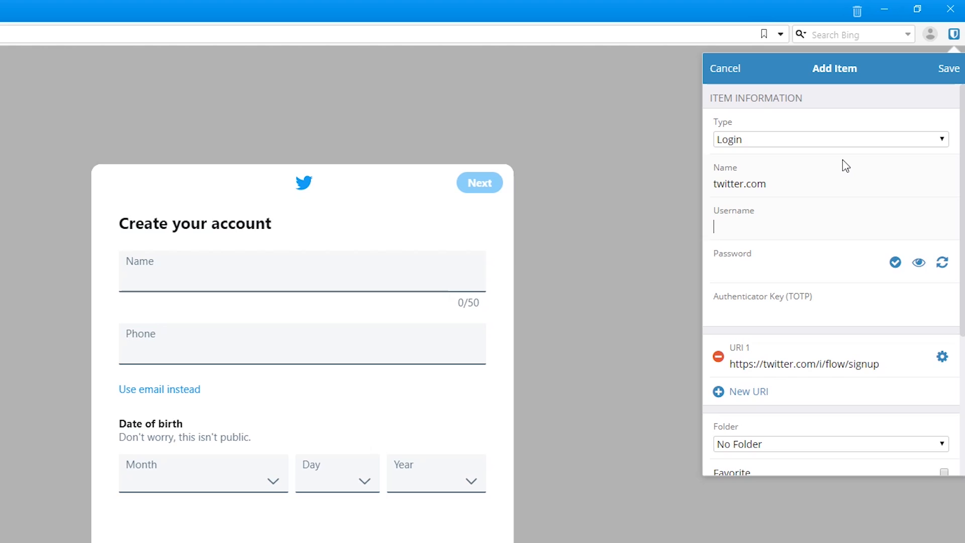
text(Fake)
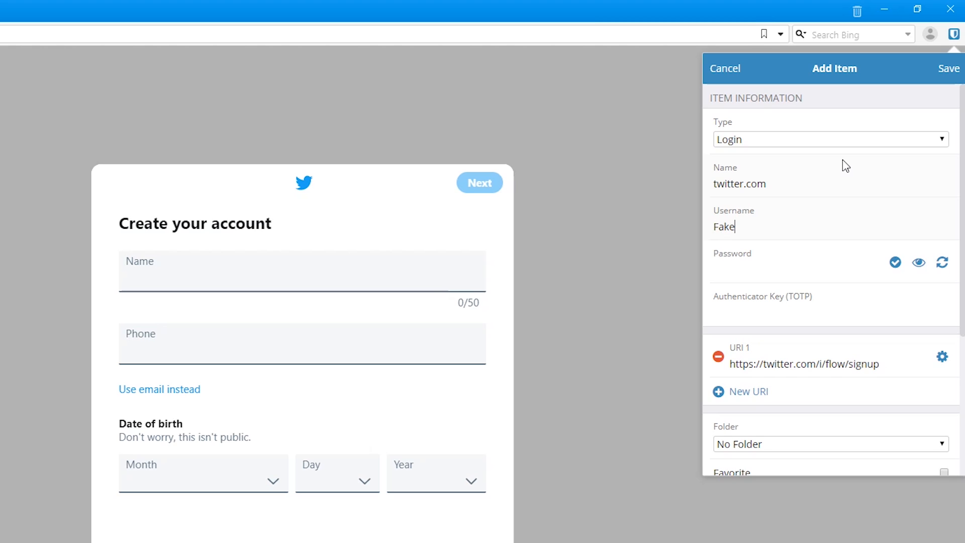
text(User)
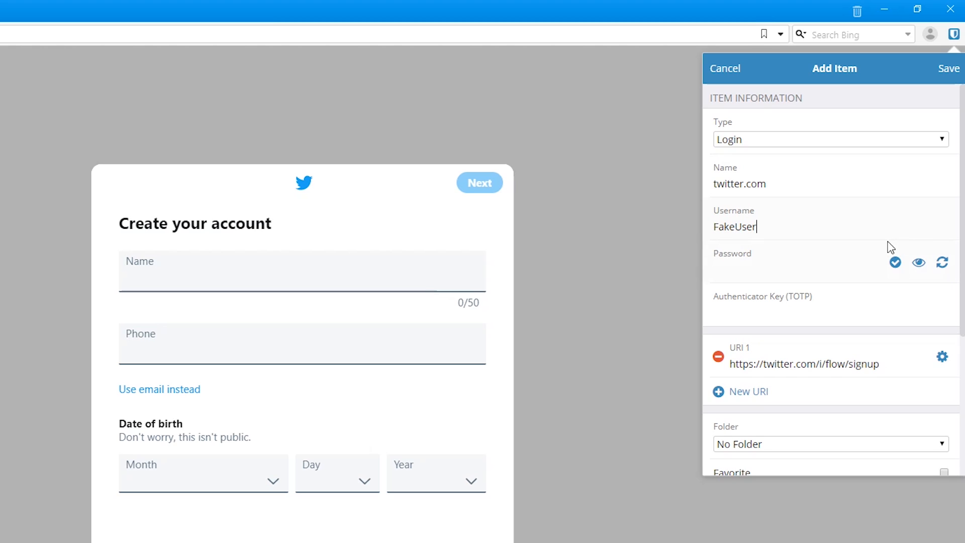
mouse_move(943, 263)
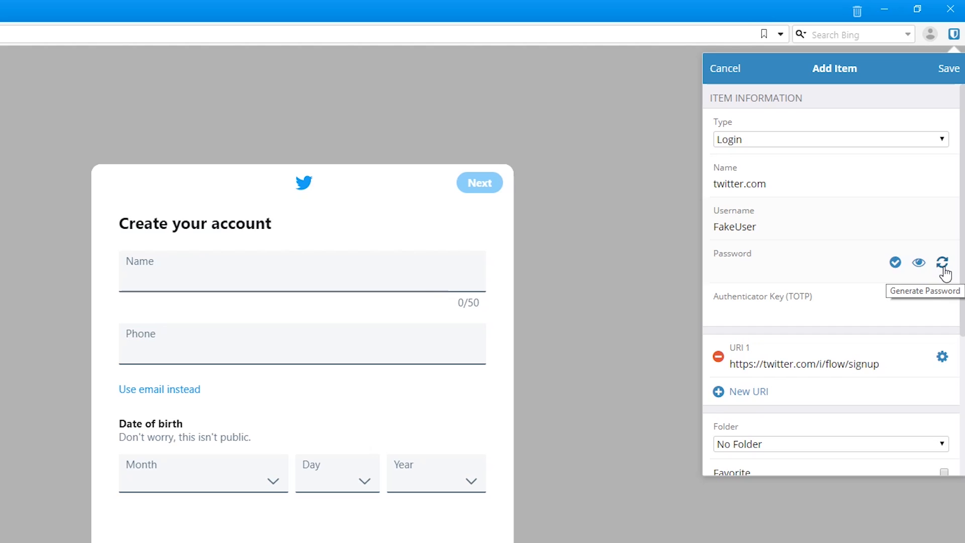
Generate a 19-character password, use it, and save the twitter.com login.
click(943, 263)
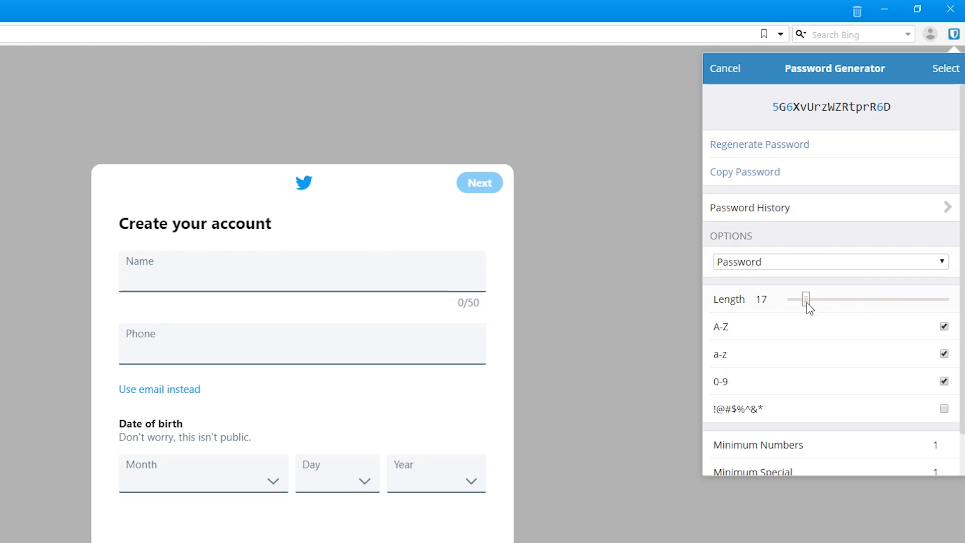
drag(805, 299, 811, 300)
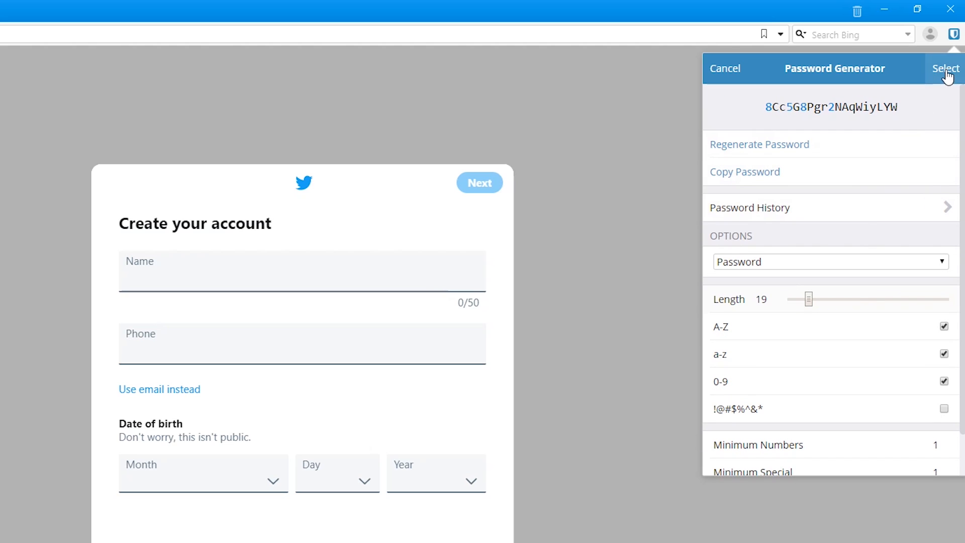
click(947, 68)
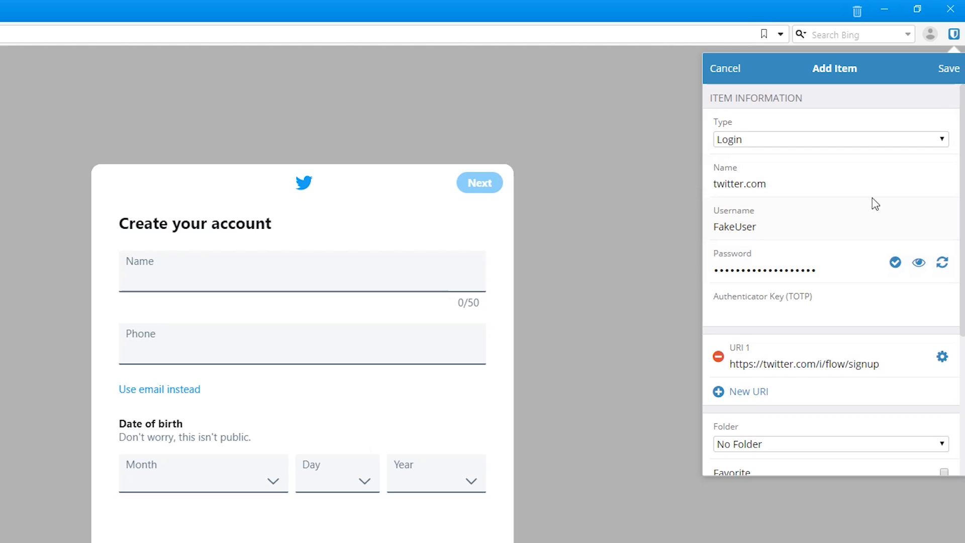
click(948, 68)
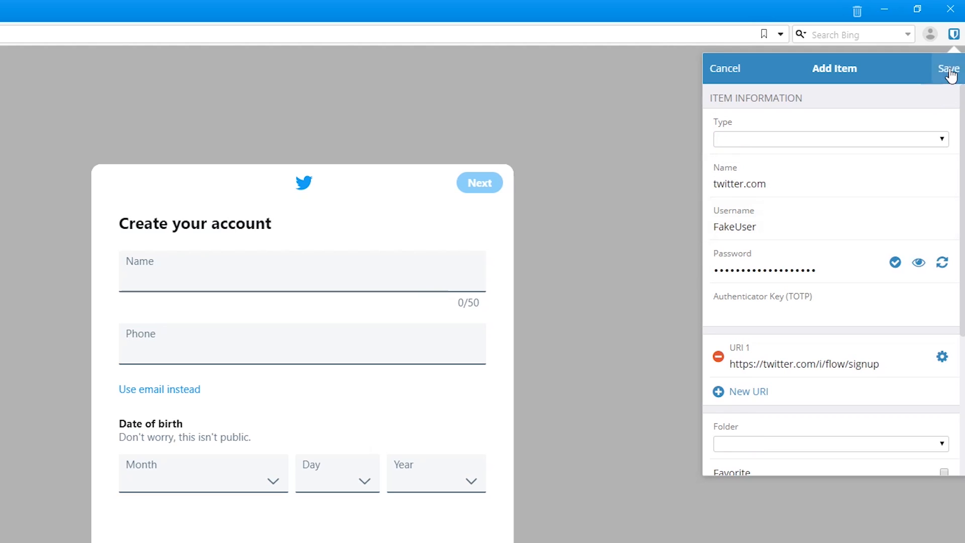
click(948, 68)
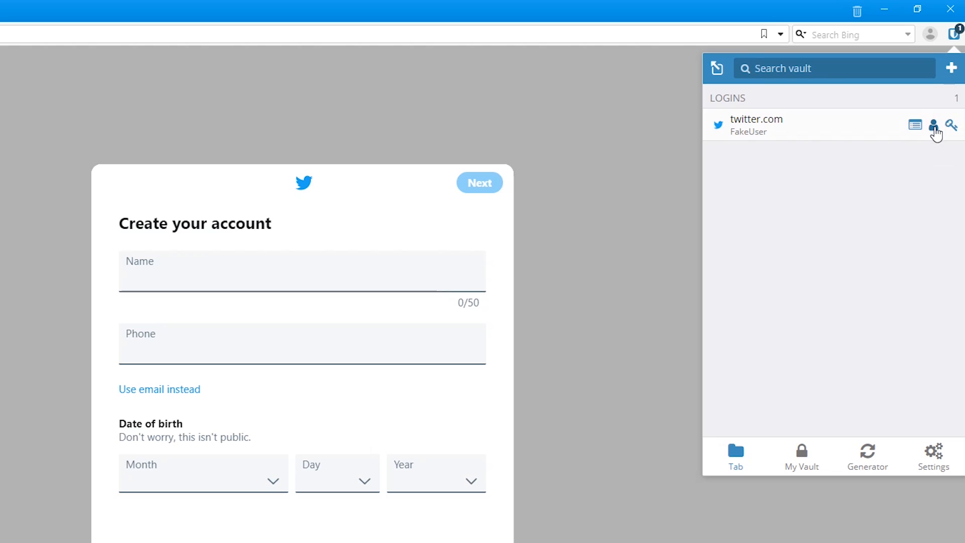
mouse_move(933, 125)
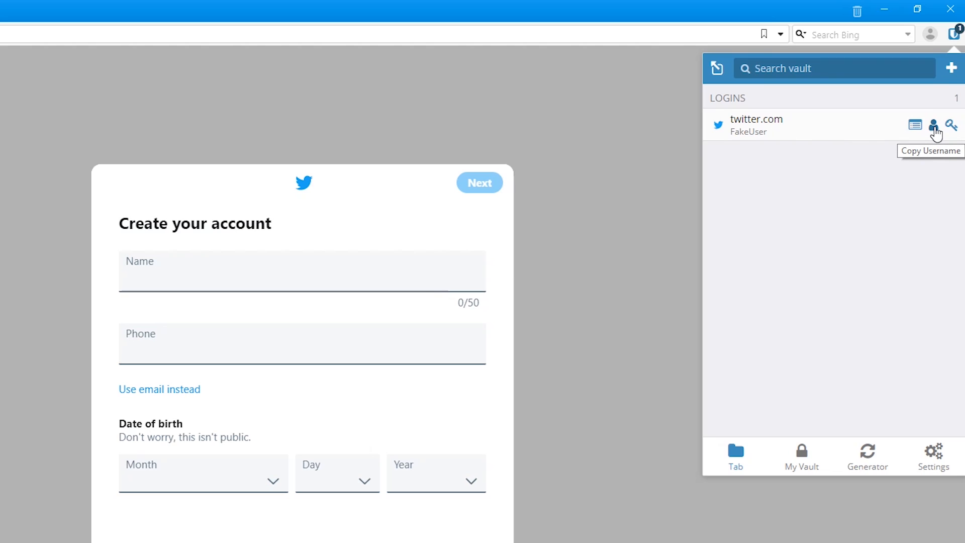
mouse_move(952, 125)
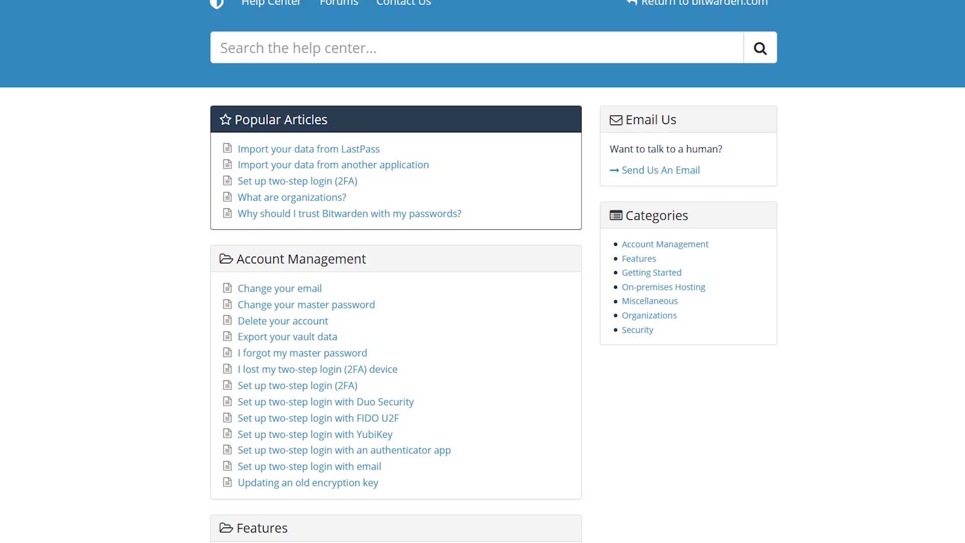
Scroll the Bitwarden pages to the Desktop, Web Browser and Mobile download sections.
scroll(down, 3)
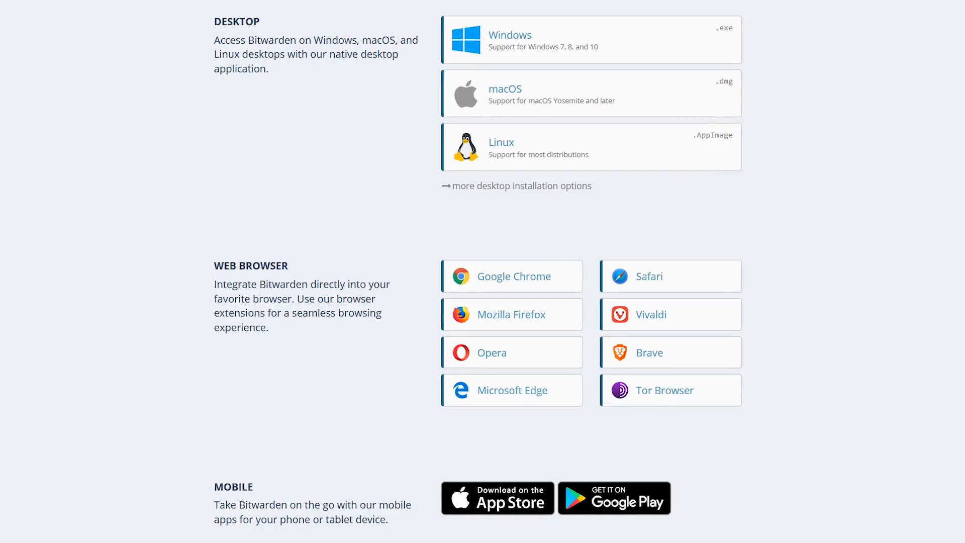
scroll(down, 3)
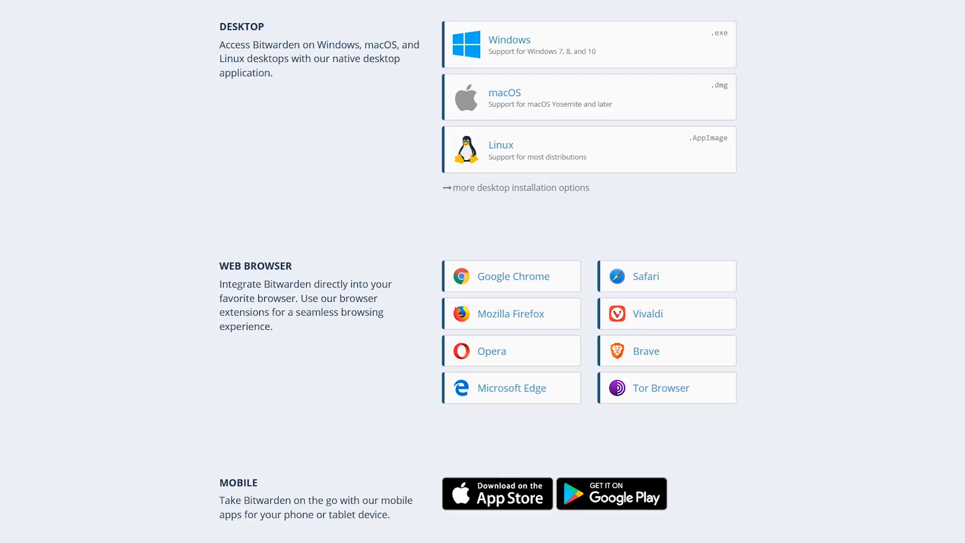
scroll(up, 3)
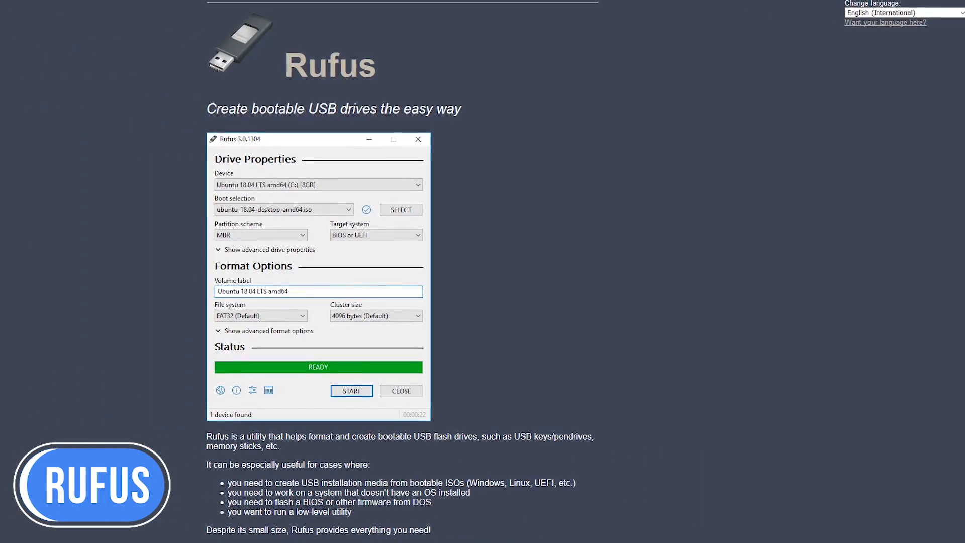
Scroll the Rufus homepage down to the speed comparison tables against other USB tools.
scroll(down, 3)
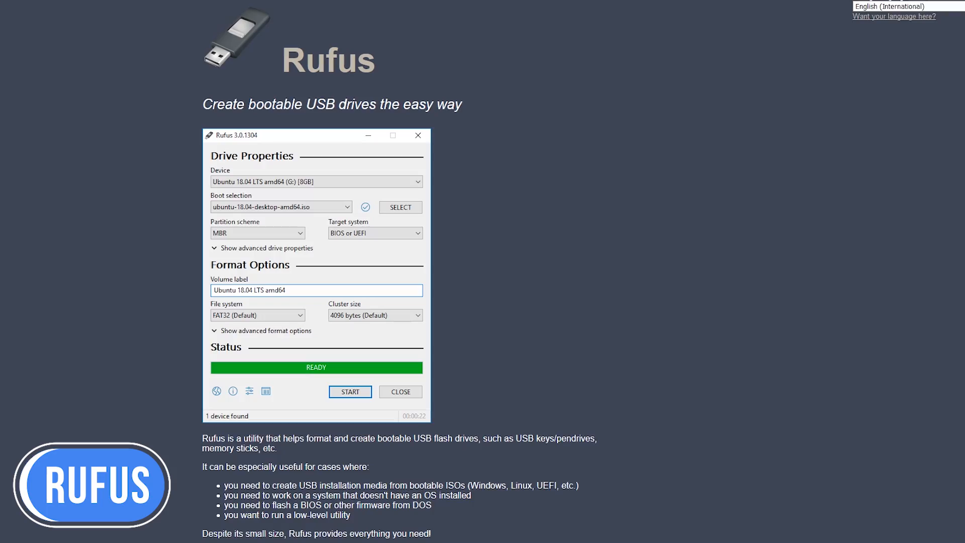
scroll(down, 3)
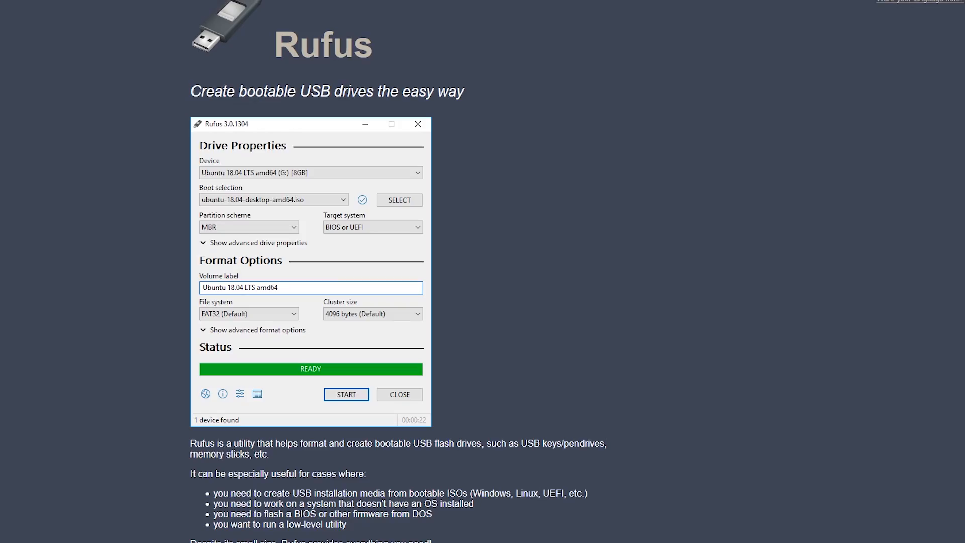
scroll(down, 3)
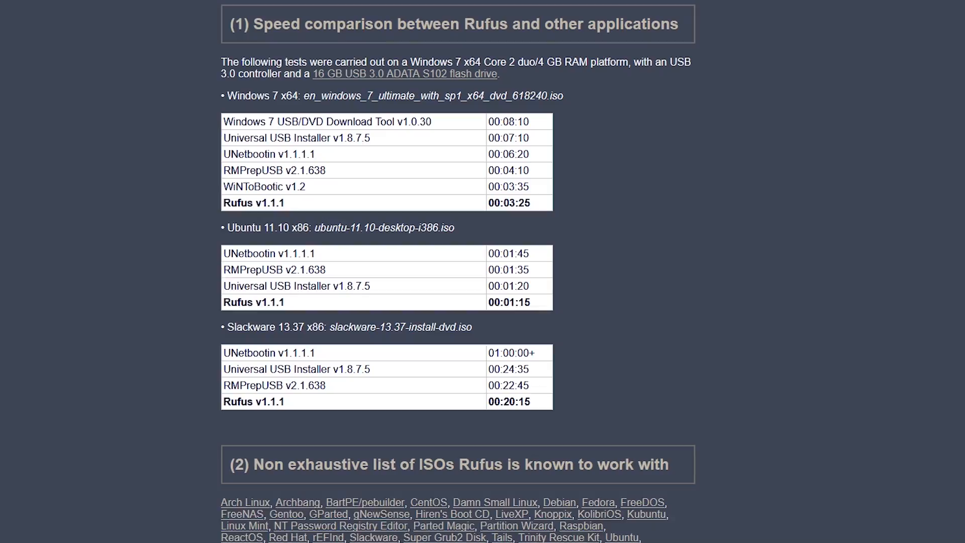
scroll(down, 3)
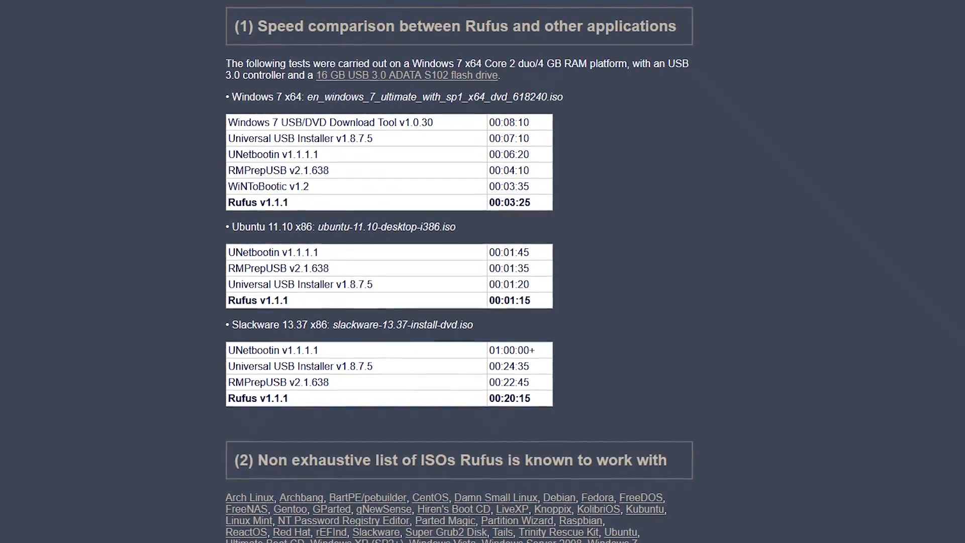
scroll(down, 3)
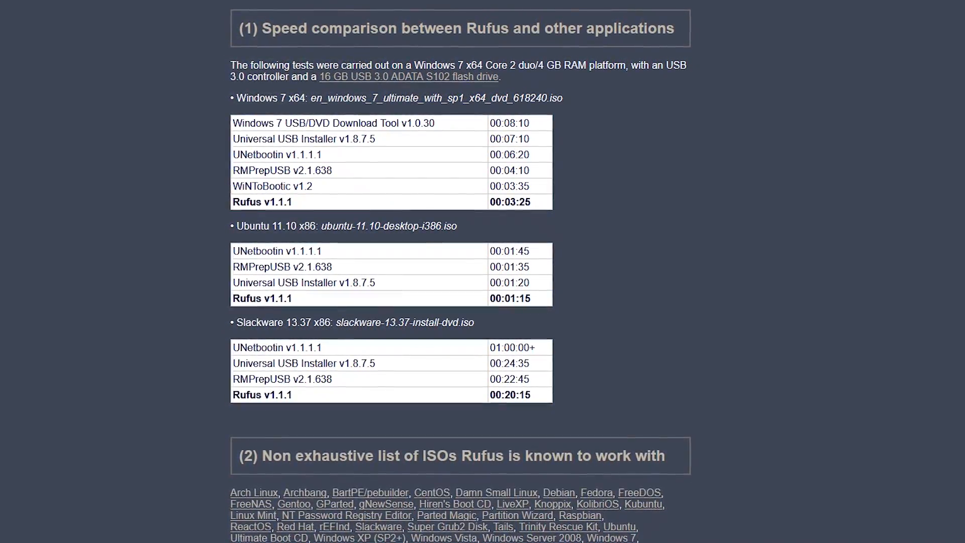
scroll(down, 3)
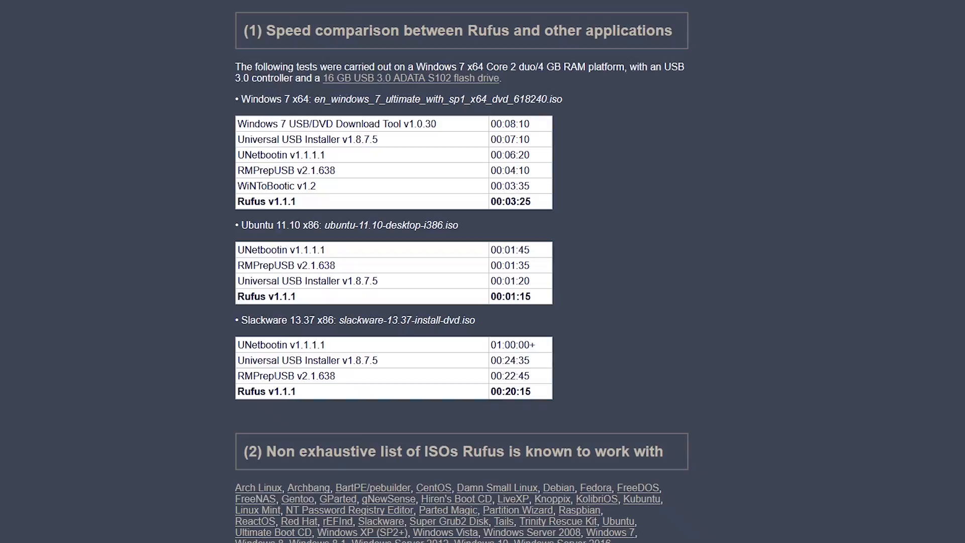
scroll(down, 3)
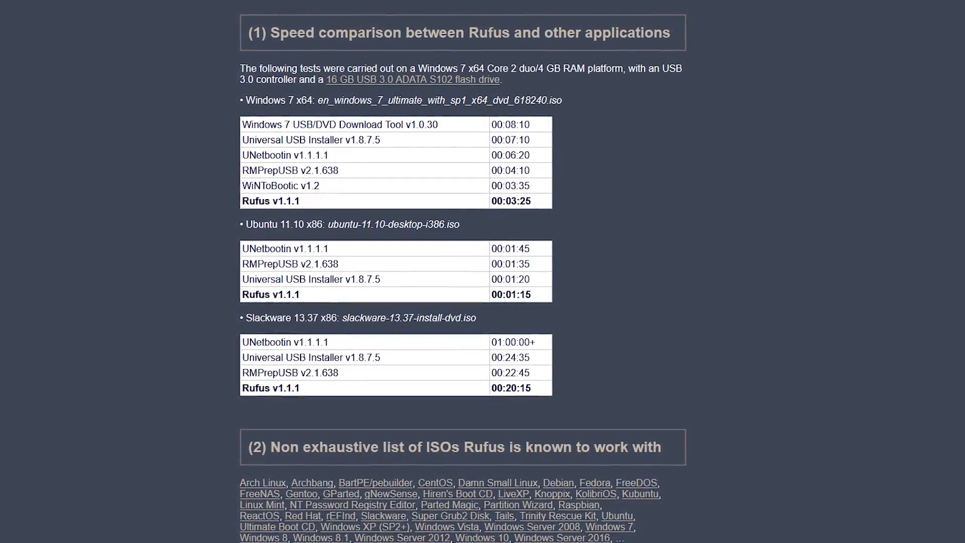
scroll(down, 3)
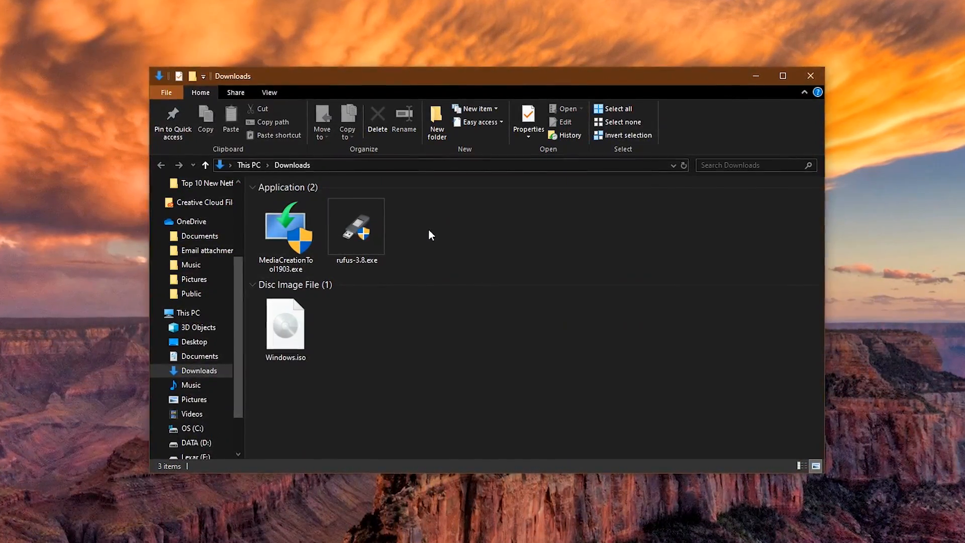
Run rufus-3.8.exe as administrator from Downloads and close the File Explorer window.
right_click(356, 226)
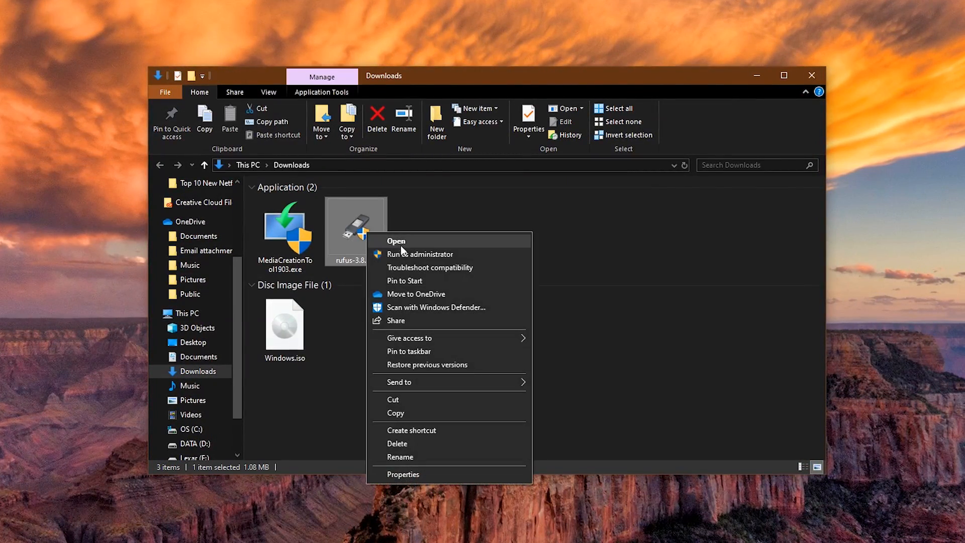
mouse_move(421, 254)
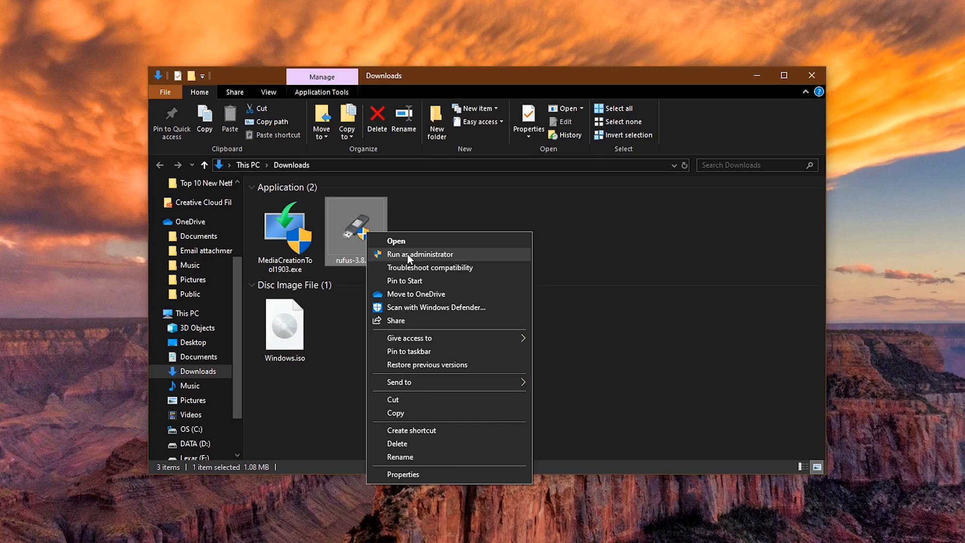
click(420, 253)
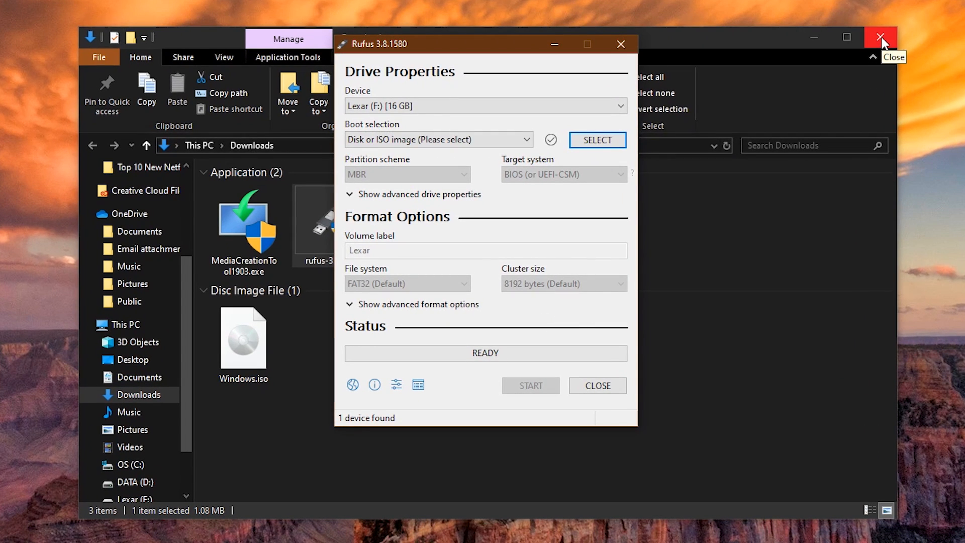
click(880, 37)
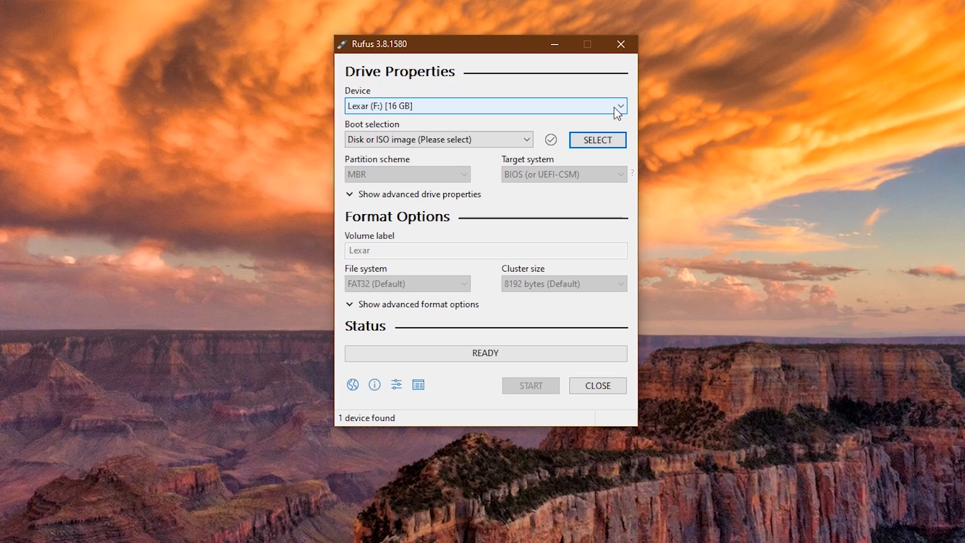
mouse_move(517, 148)
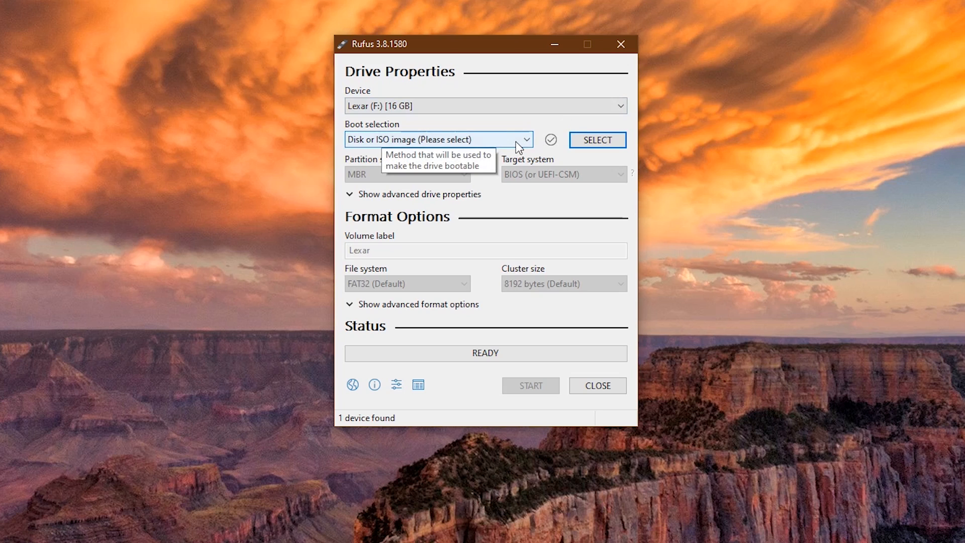
Load Windows.iso from Downloads as the boot image for the Lexar drive.
click(597, 140)
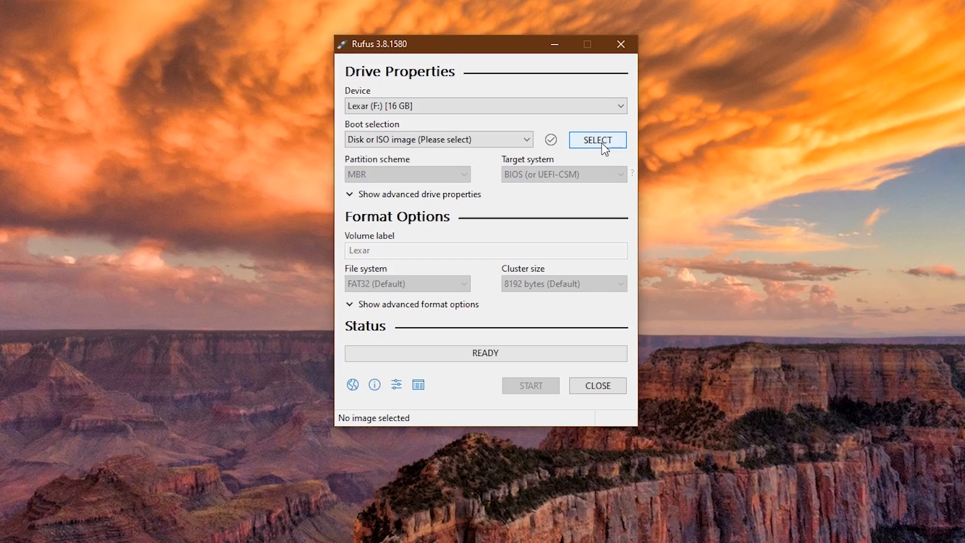
click(596, 140)
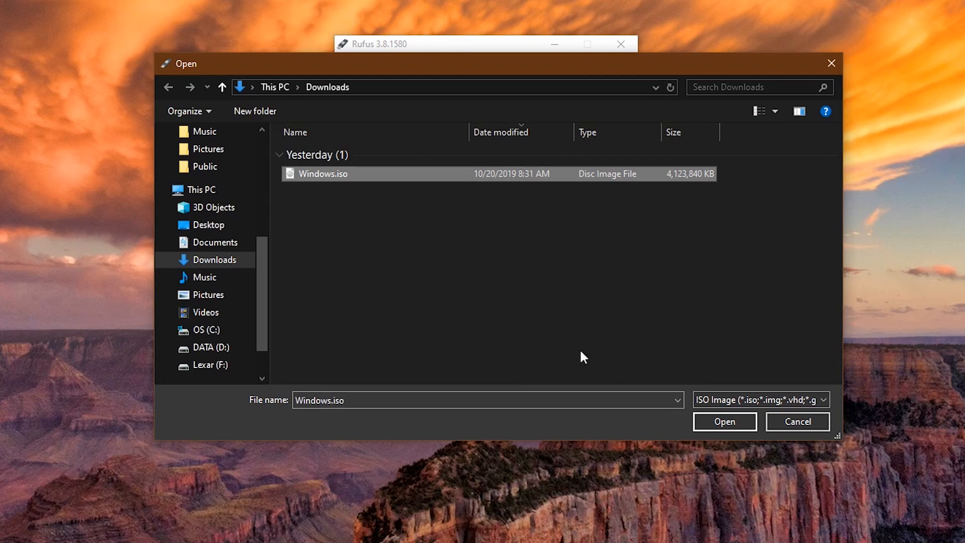
click(725, 422)
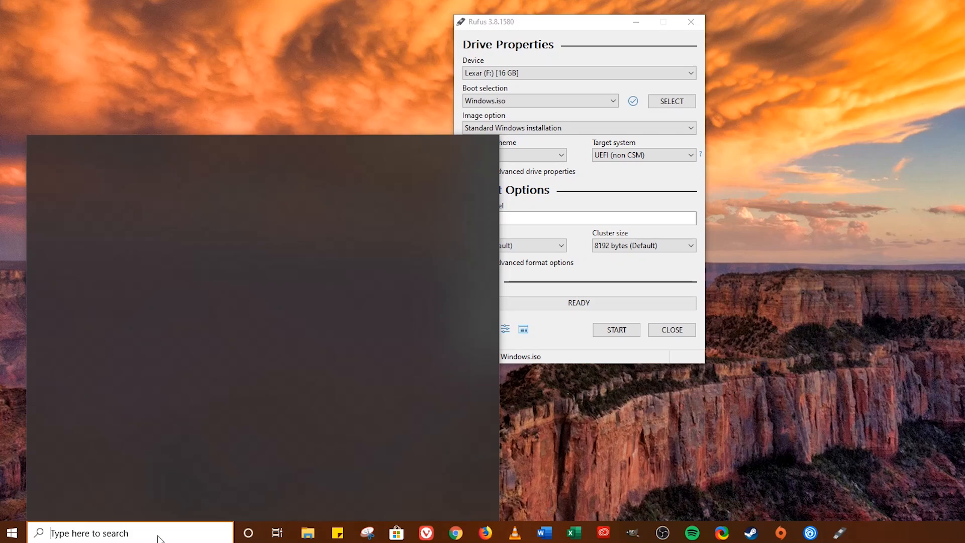
Search 'partition', then view Disk 1's Volumes properties showing GUID Partition Table (GPT).
text(partition)
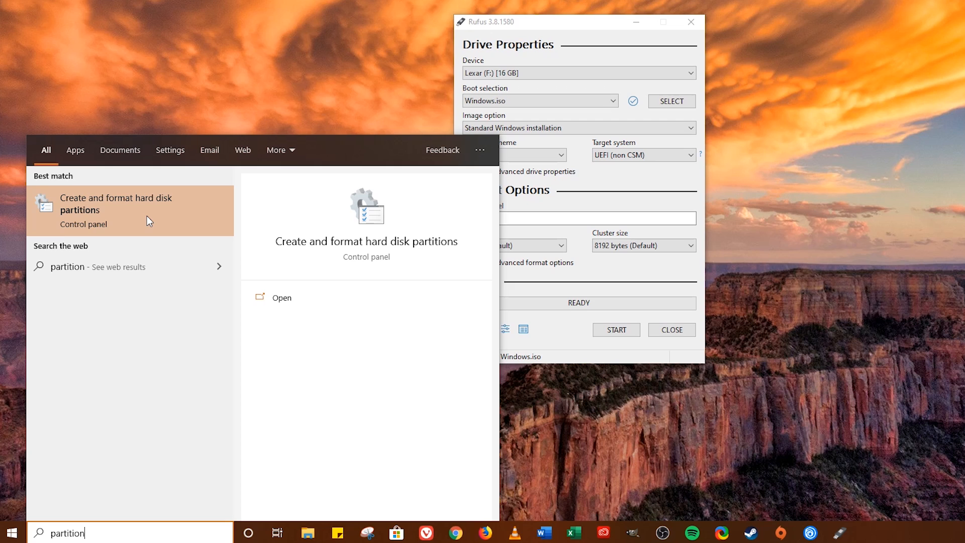
click(116, 204)
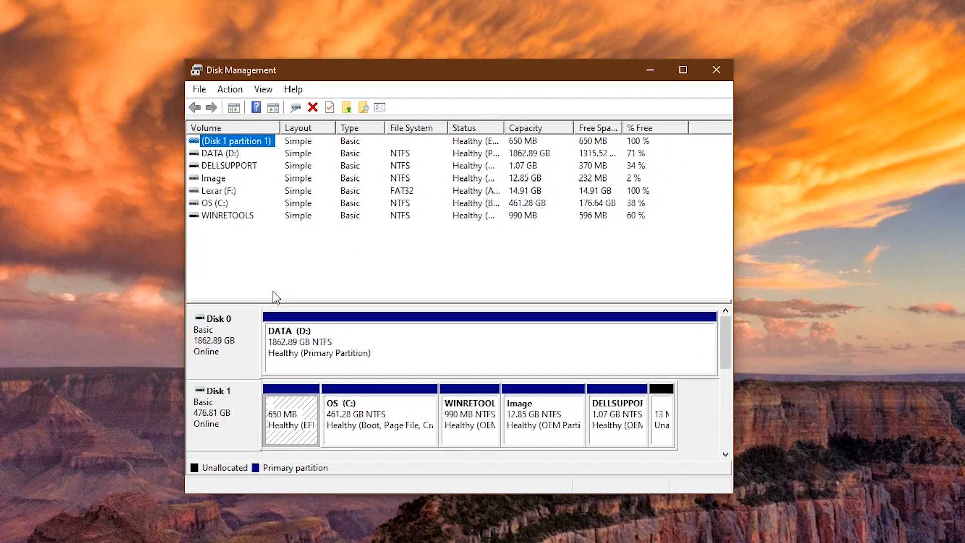
mouse_move(240, 430)
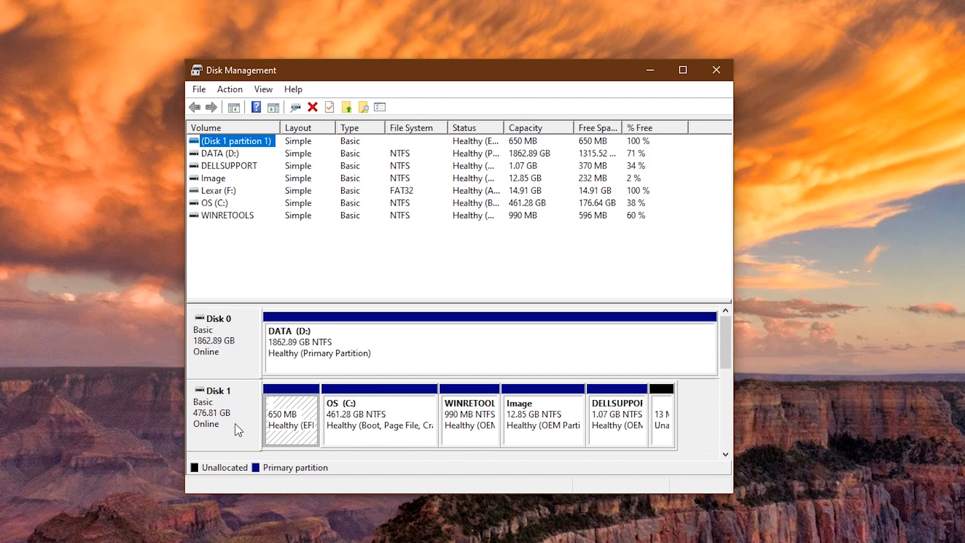
right_click(216, 406)
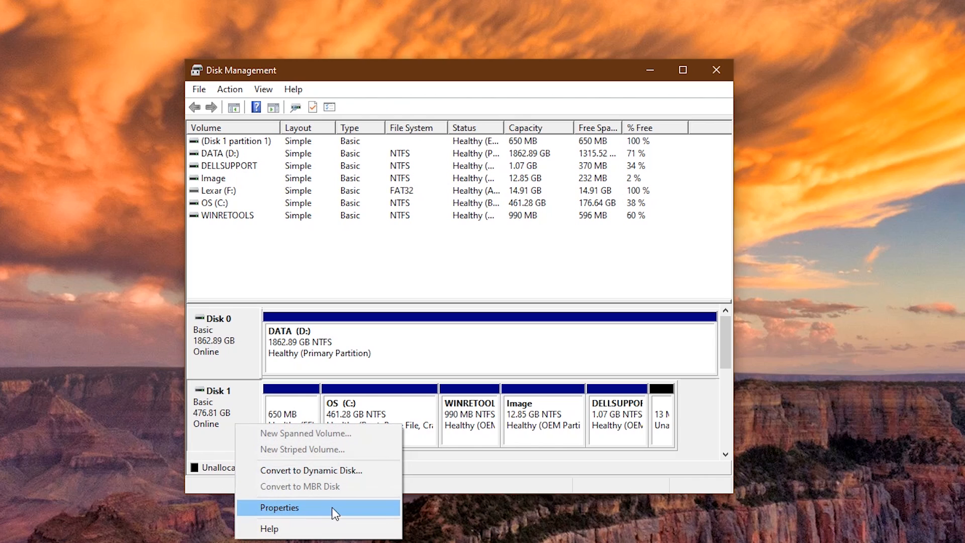
click(281, 507)
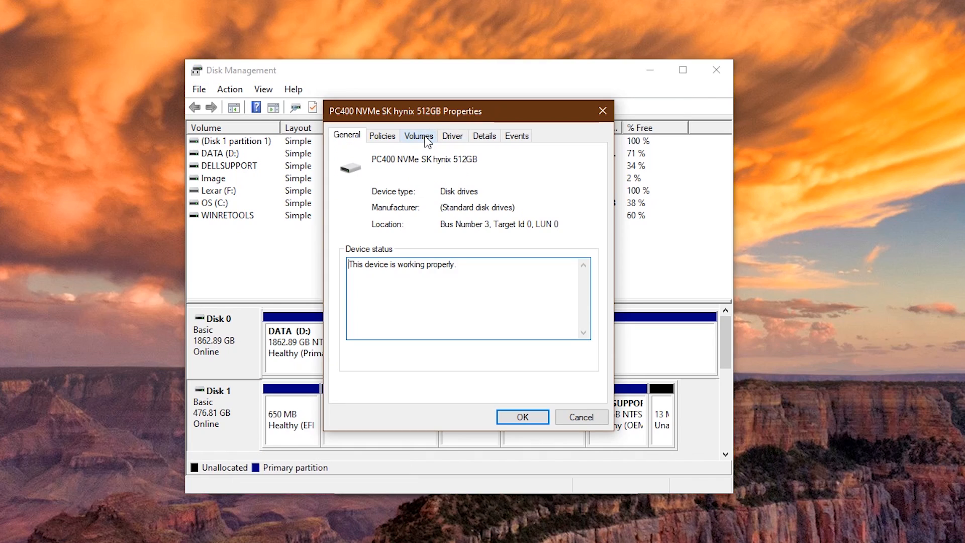
click(419, 136)
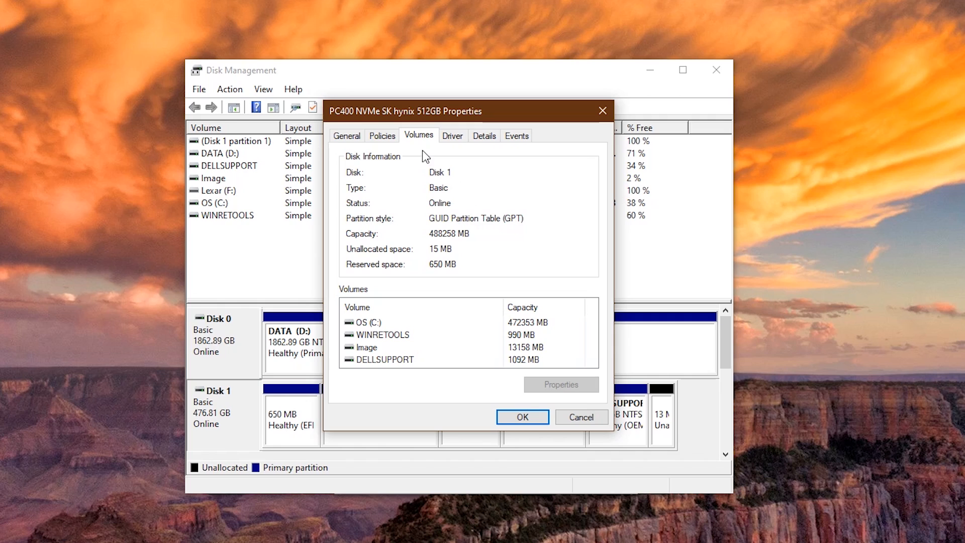
mouse_move(407, 226)
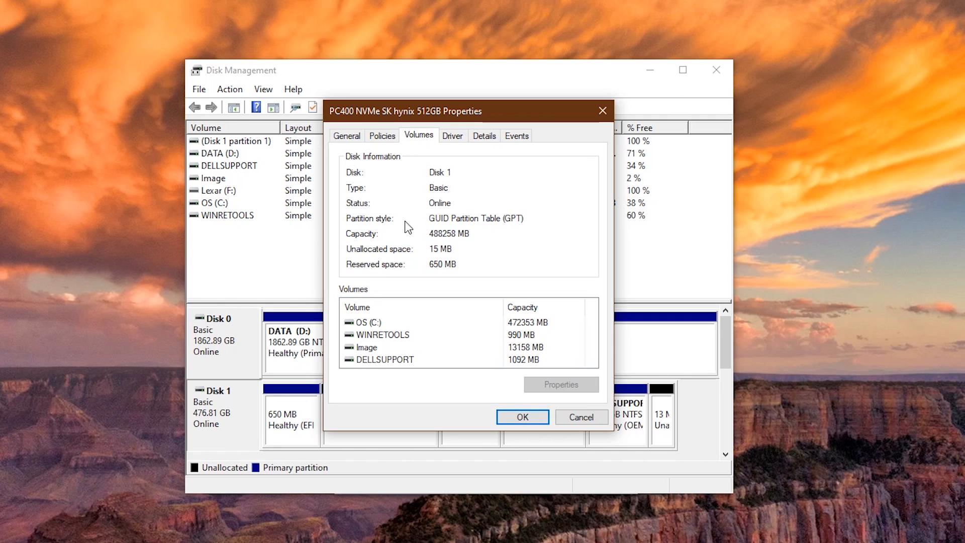
mouse_move(547, 226)
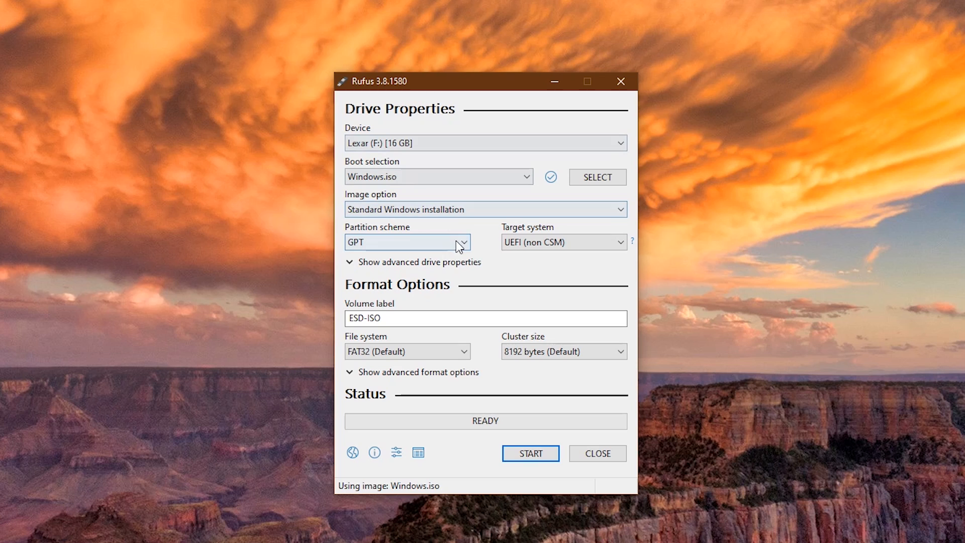
Write the image to the Lexar drive with GPT partition scheme, confirming data destruction.
click(408, 243)
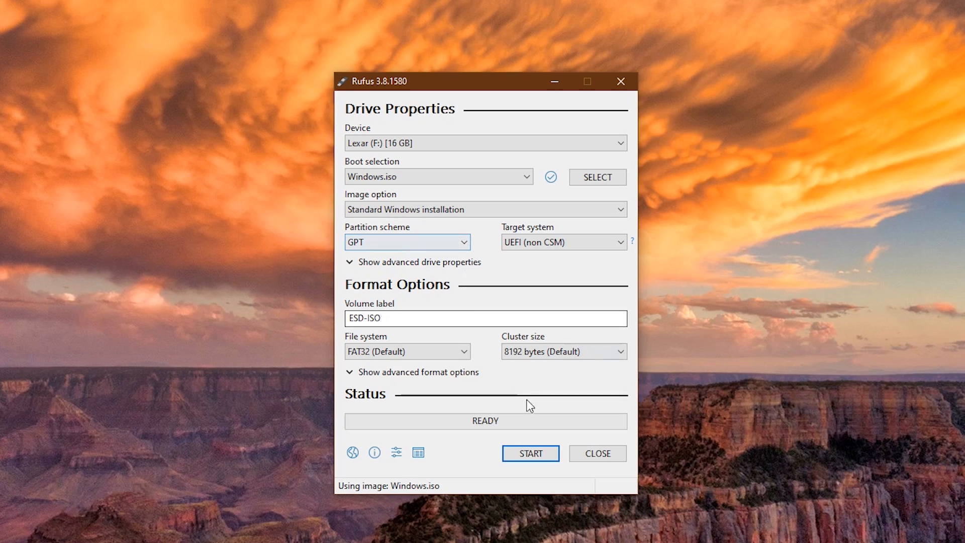
mouse_move(536, 461)
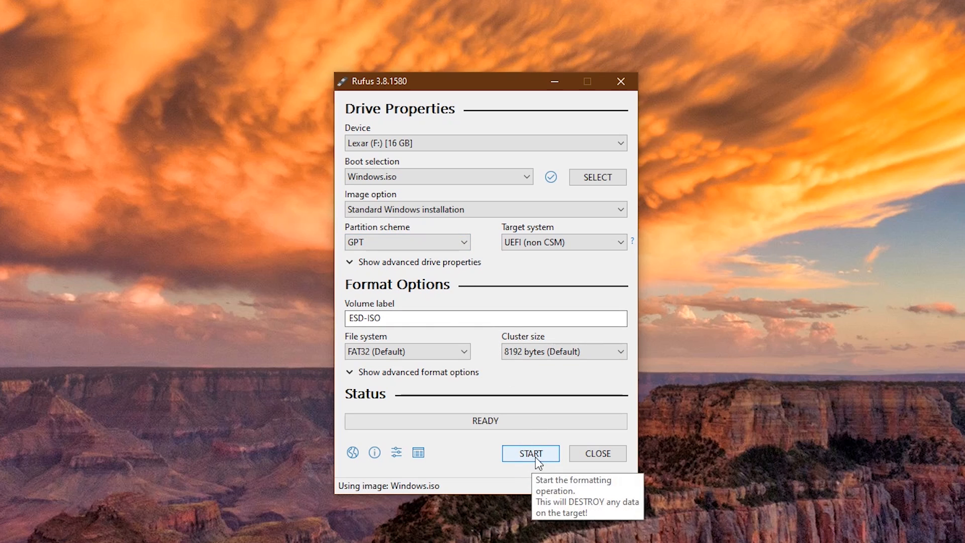
click(530, 454)
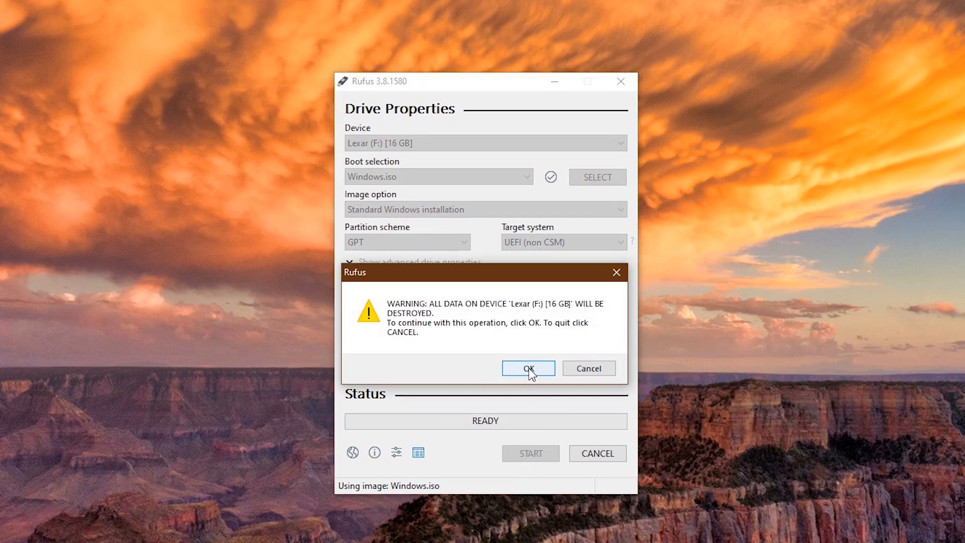
mouse_move(535, 376)
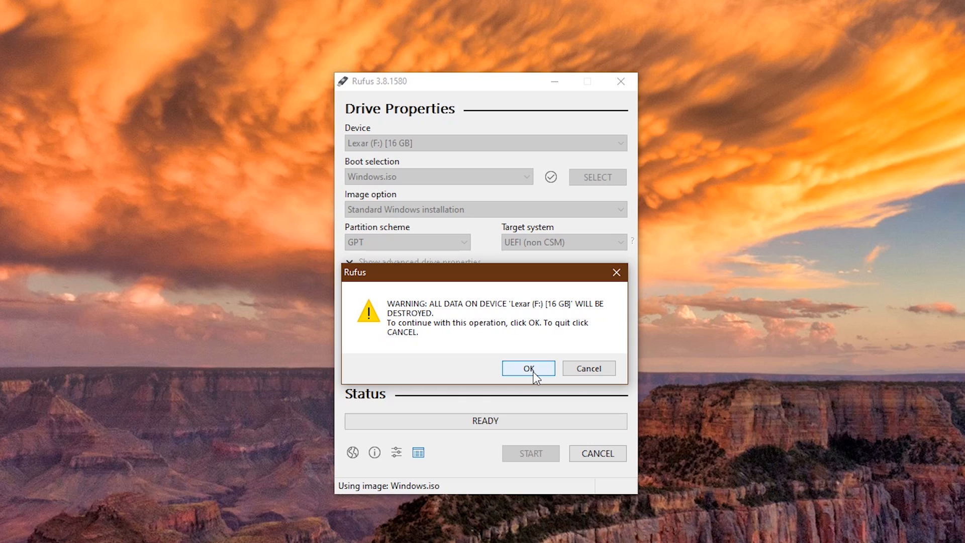
click(528, 368)
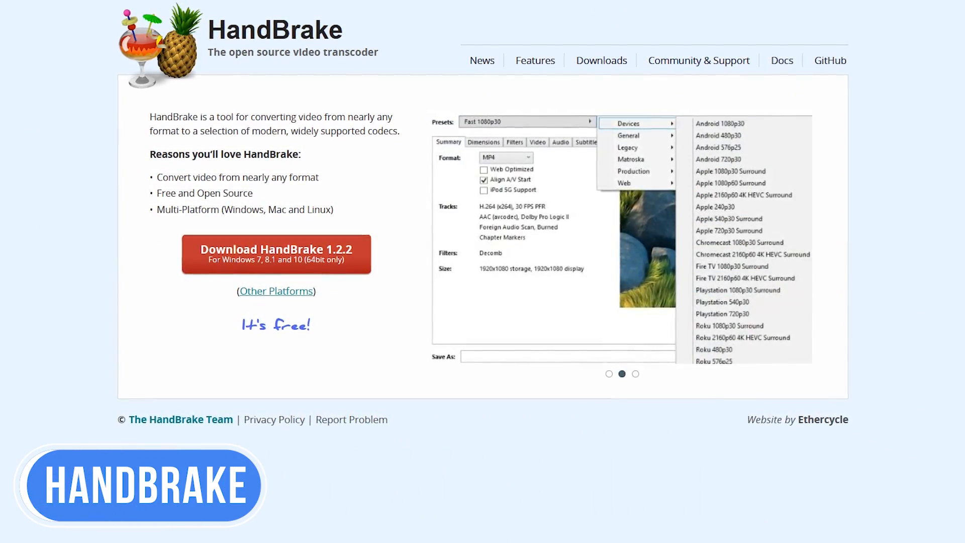
Read the HandBrake Features page covering presets, input sources and outputs.
click(635, 375)
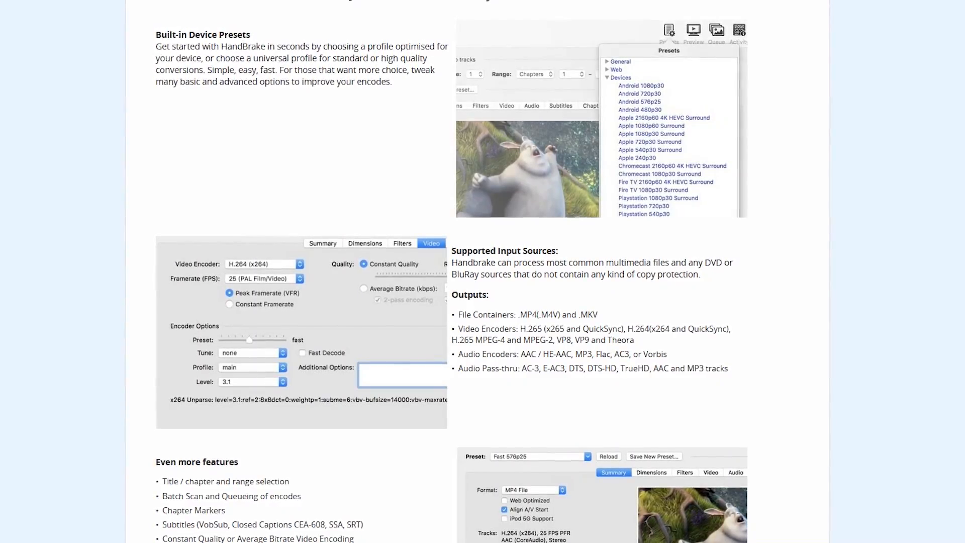
scroll(down, 3)
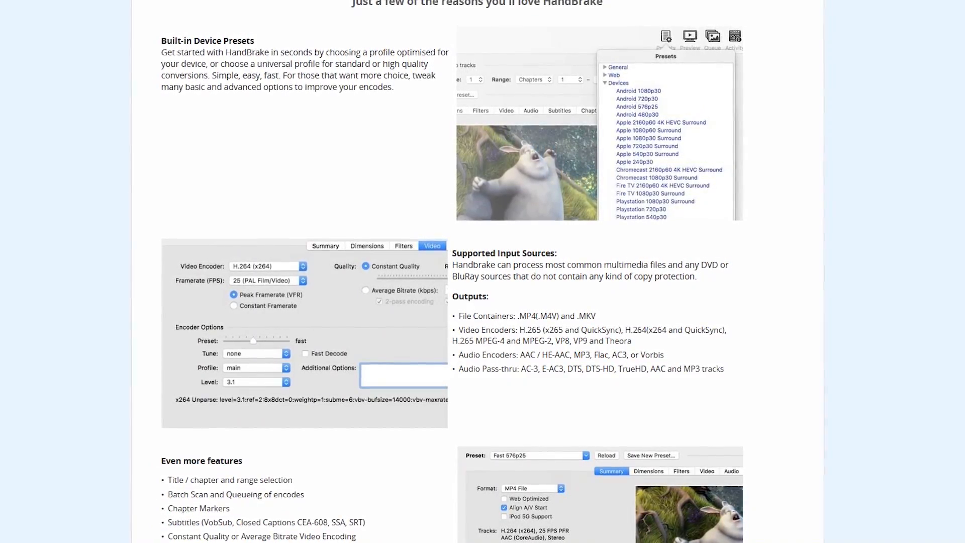
scroll(down, 3)
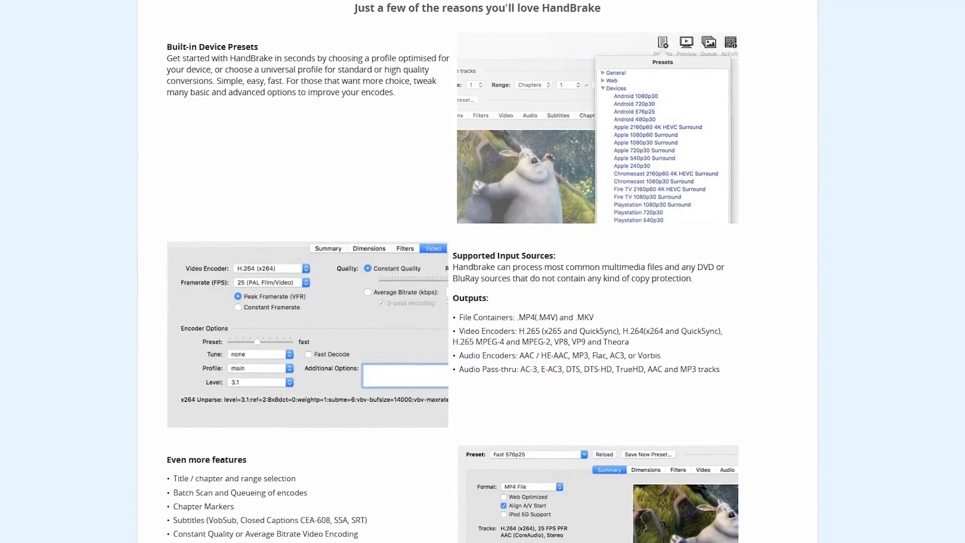
scroll(down, 3)
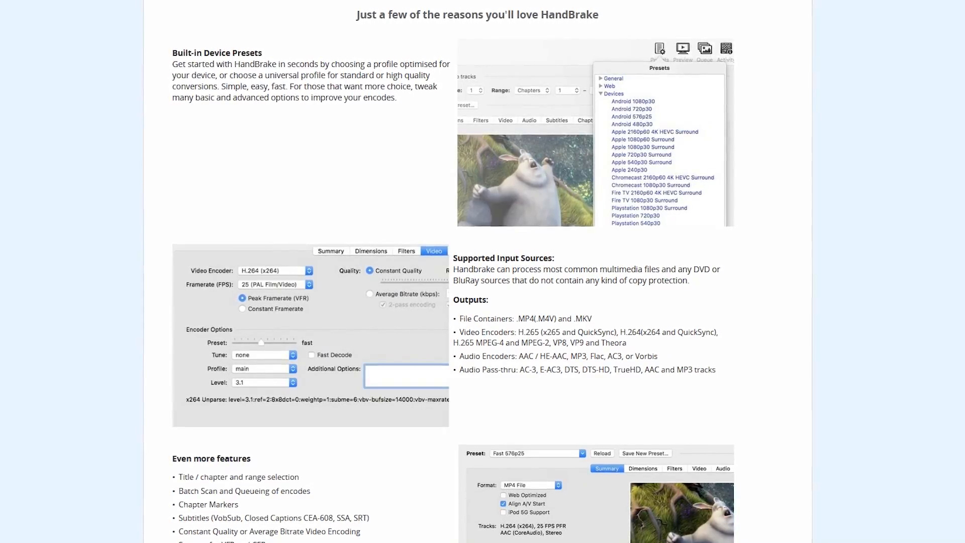
scroll(down, 3)
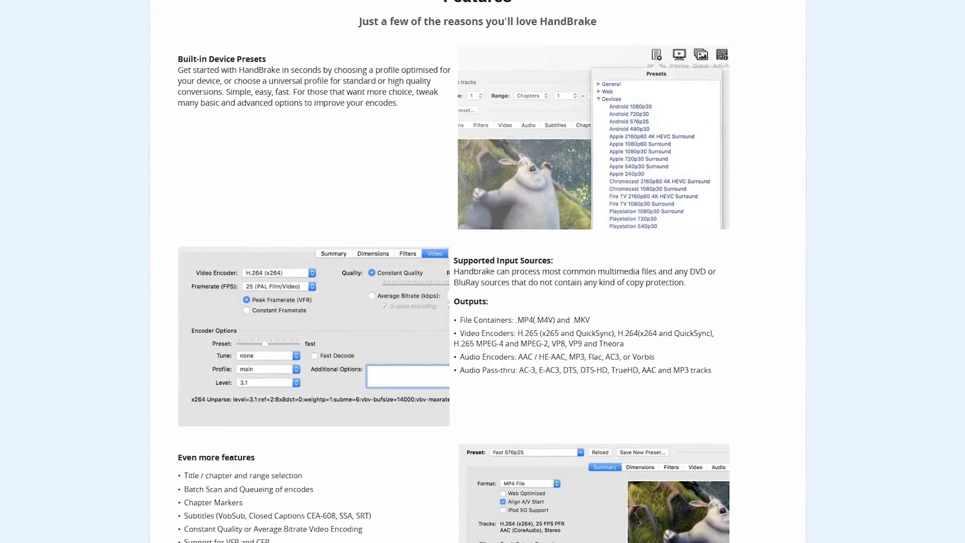
scroll(down, 3)
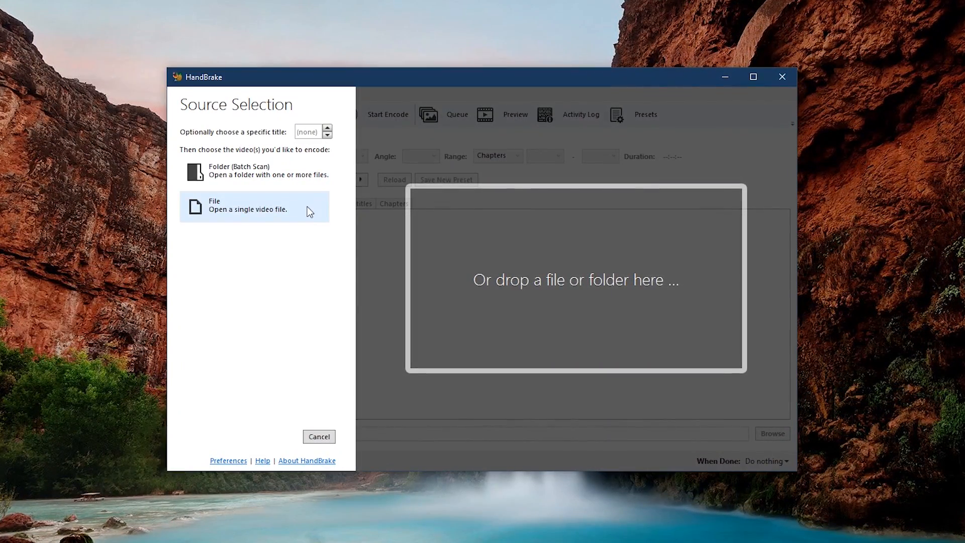
mouse_move(259, 171)
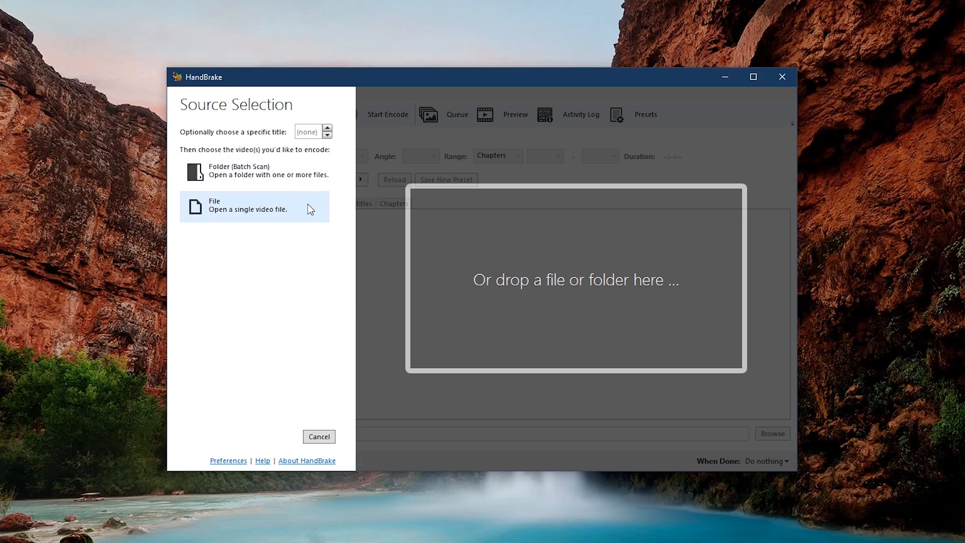
mouse_move(648, 298)
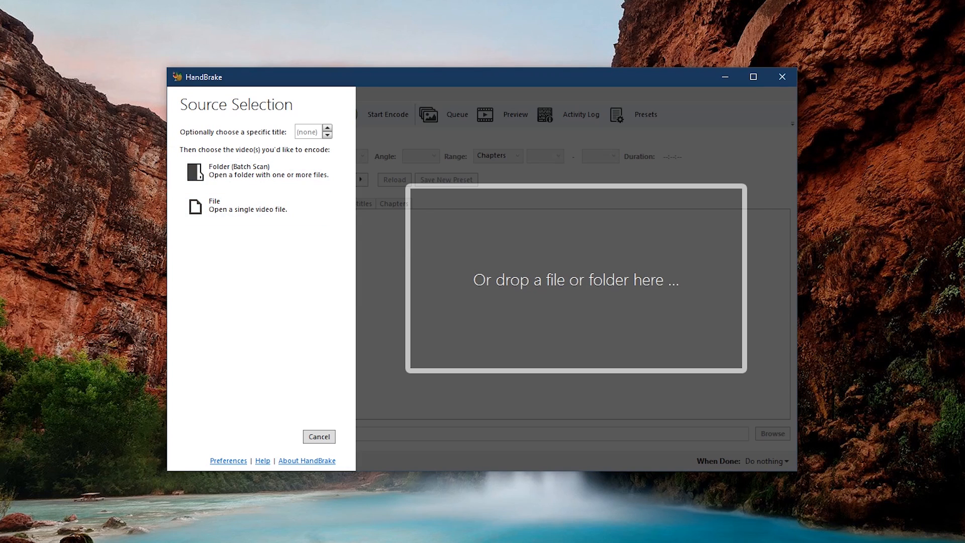
mouse_move(559, 315)
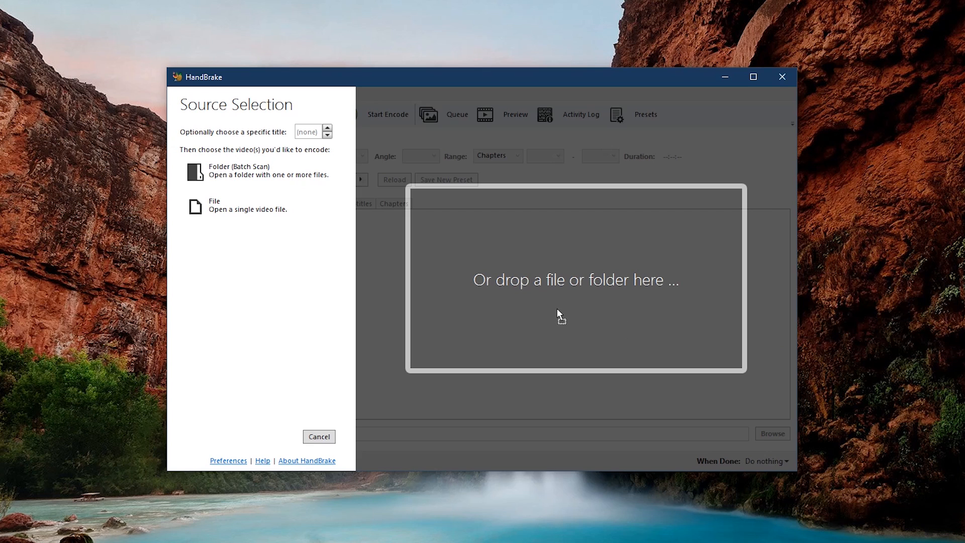
Load the VirtualBox Beginners Guide video and keep the General > Fast 1080p30 preset.
click(213, 205)
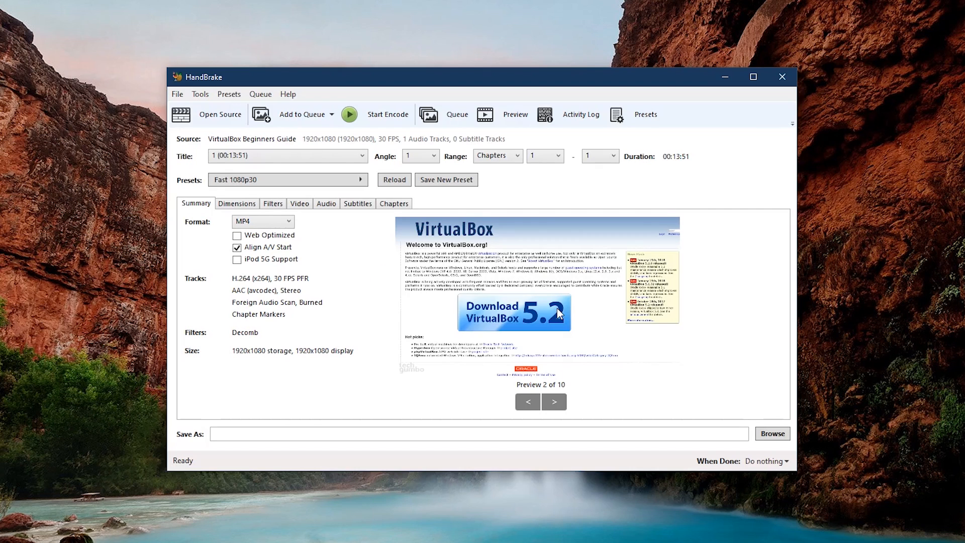
mouse_move(468, 334)
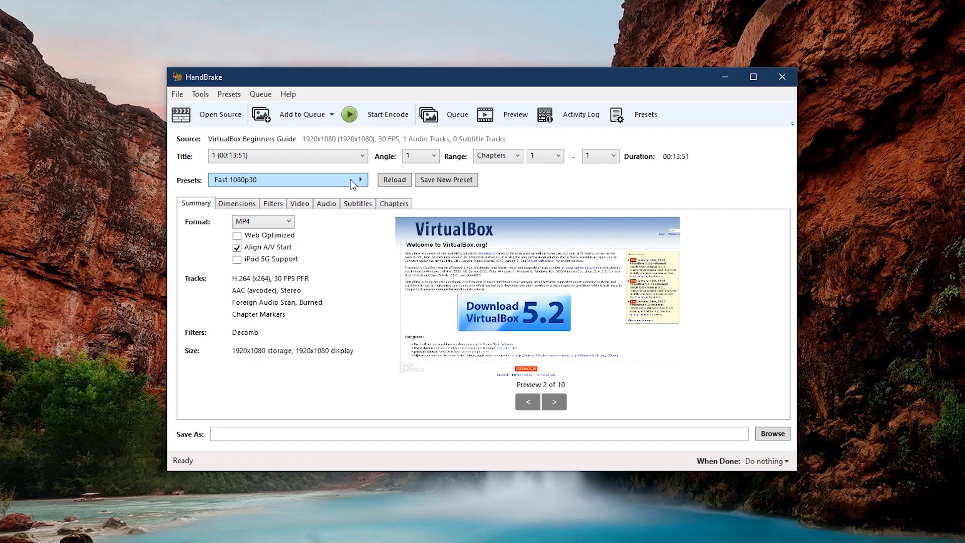
click(360, 179)
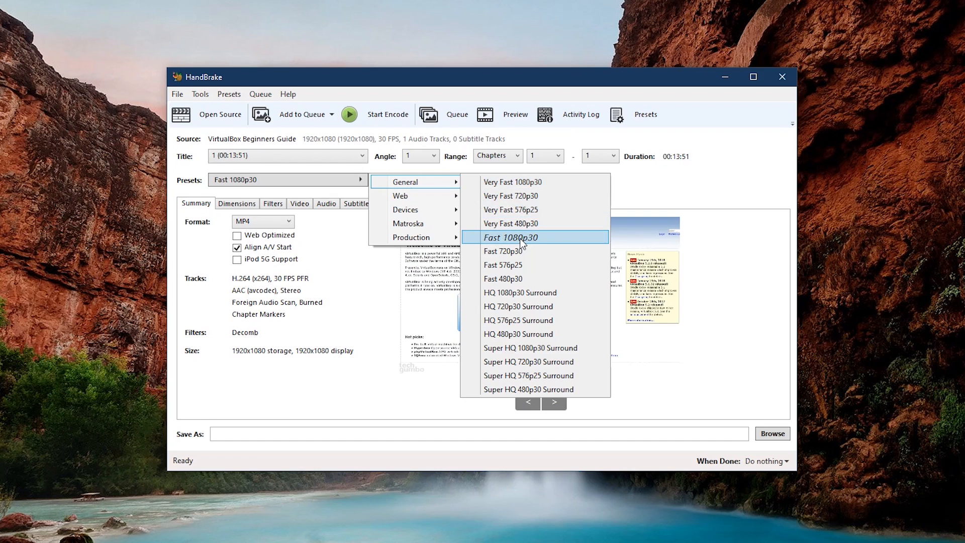
click(510, 237)
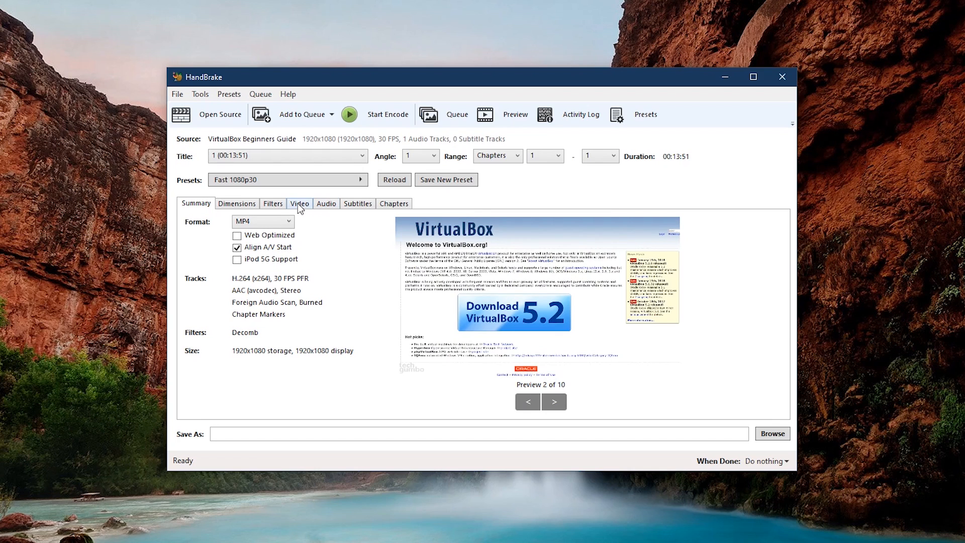
Keep H.264 (x264) at 30 FPS with Constant Framerate, then view the audio tracks.
click(300, 203)
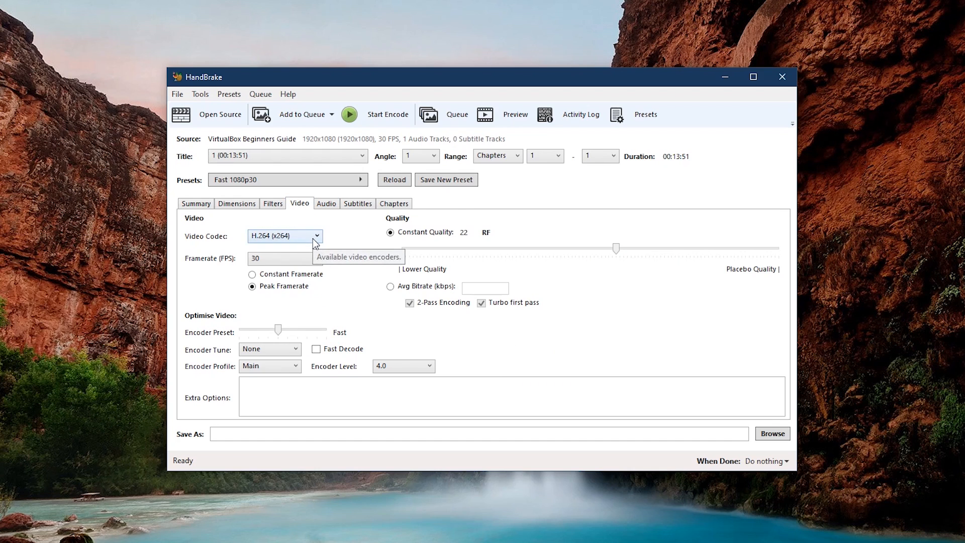
click(283, 235)
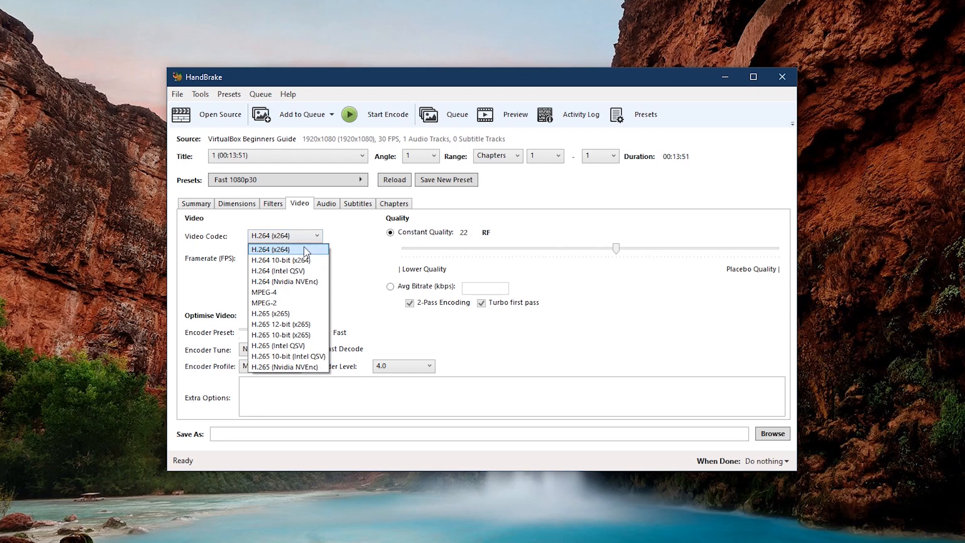
click(274, 249)
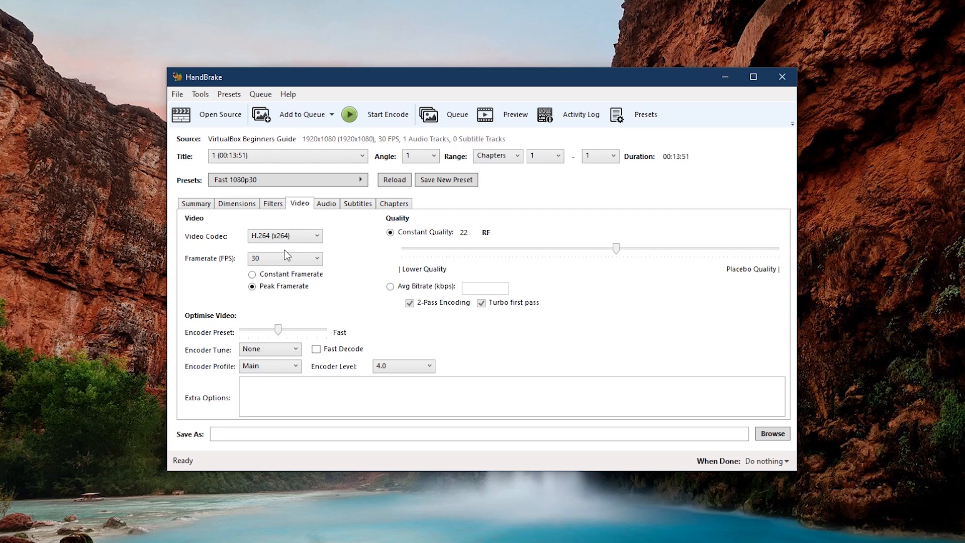
click(284, 259)
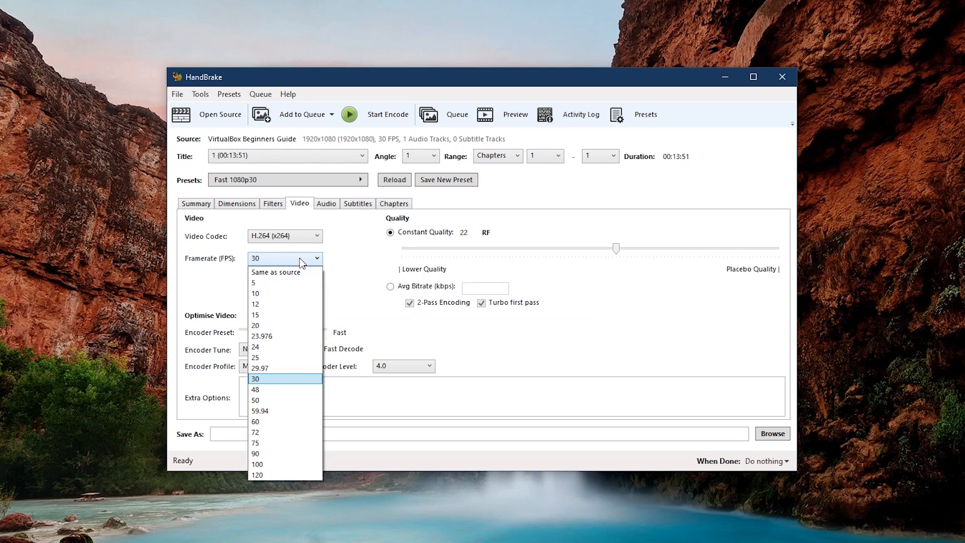
click(254, 378)
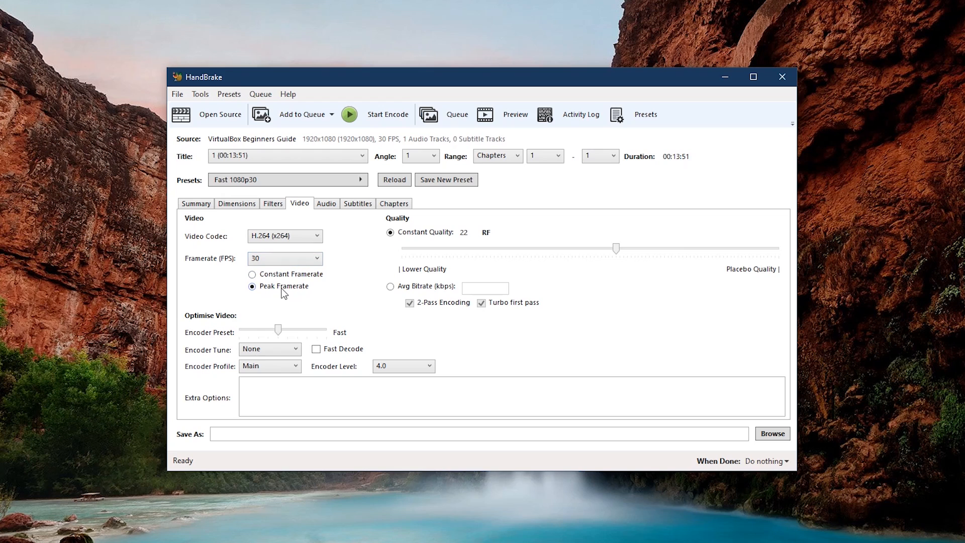
mouse_move(283, 287)
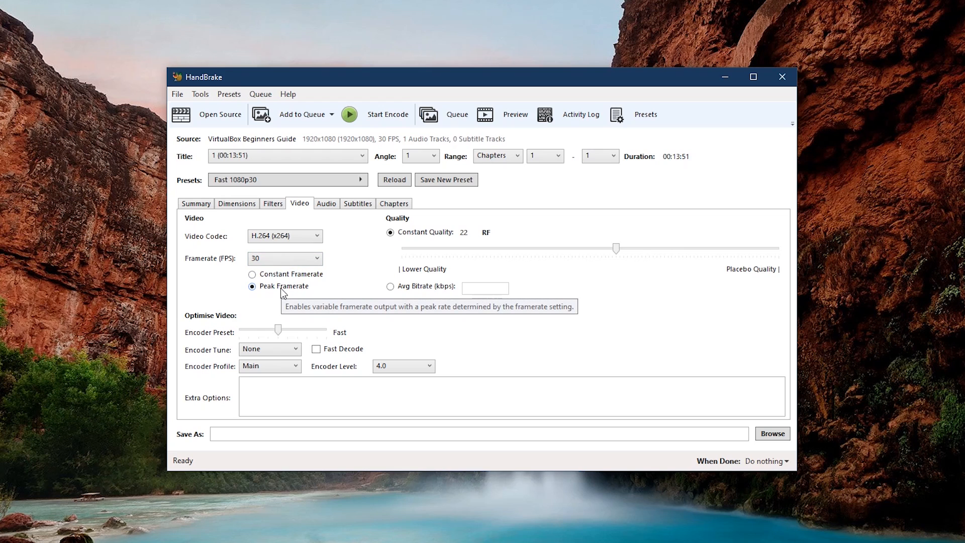
mouse_move(265, 289)
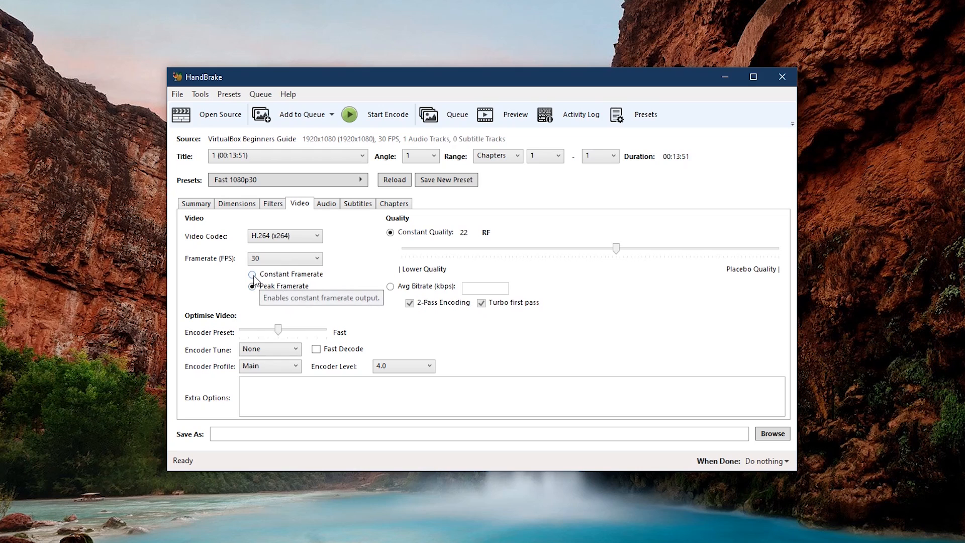
click(252, 274)
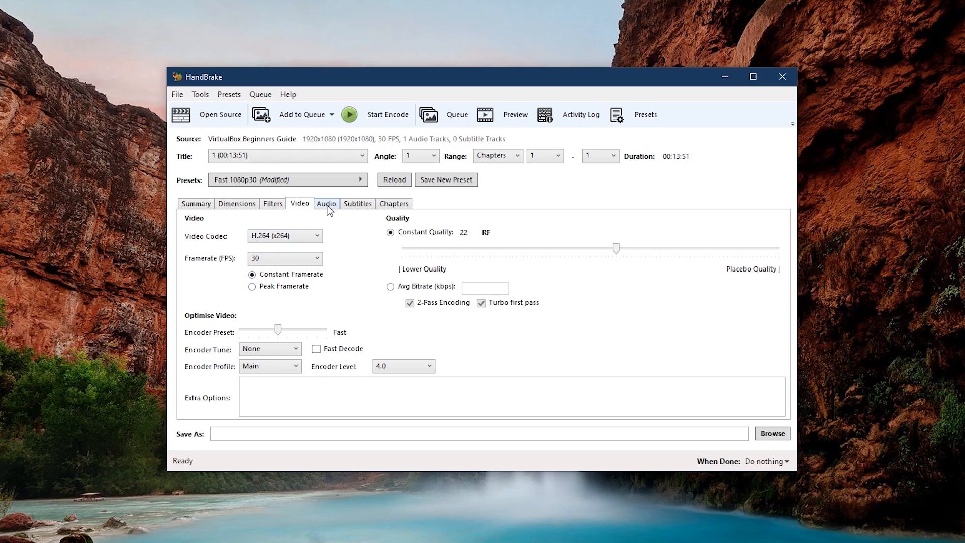
click(326, 204)
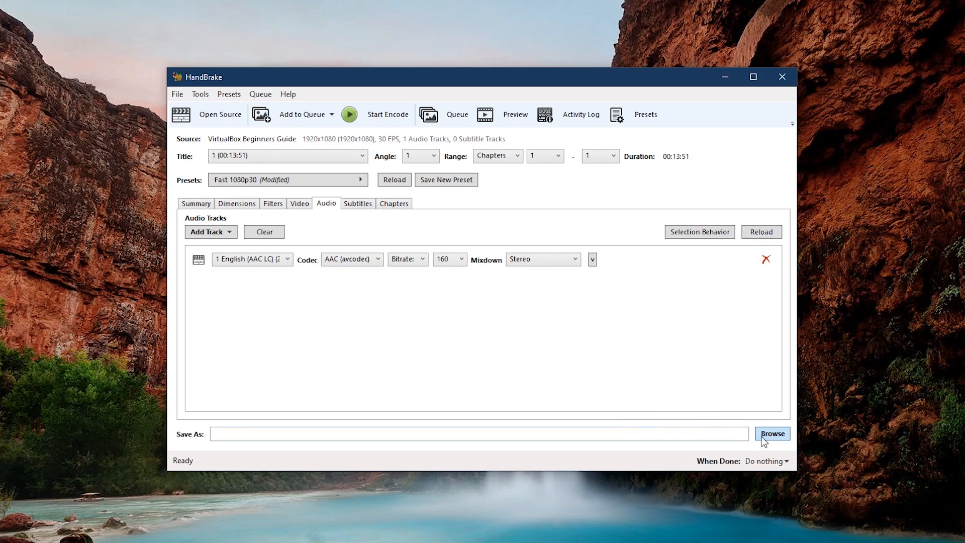
Save the output as VBBG.mp4 in Converted Files and start the encode.
click(771, 433)
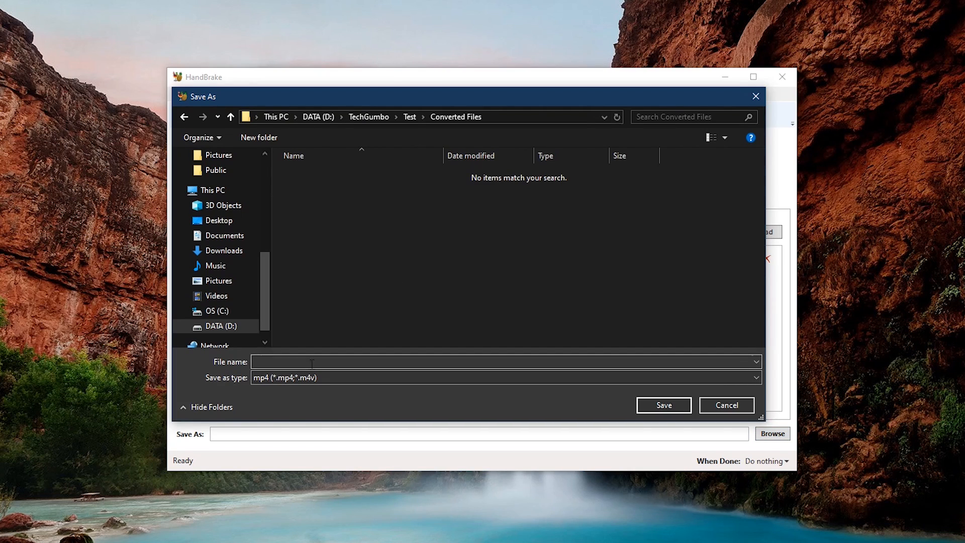
text(VBBG)
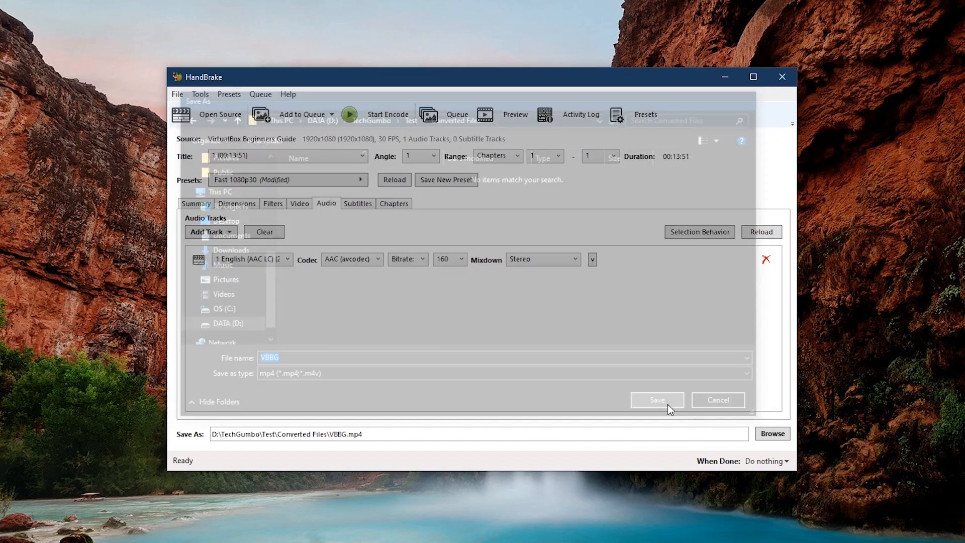
click(656, 399)
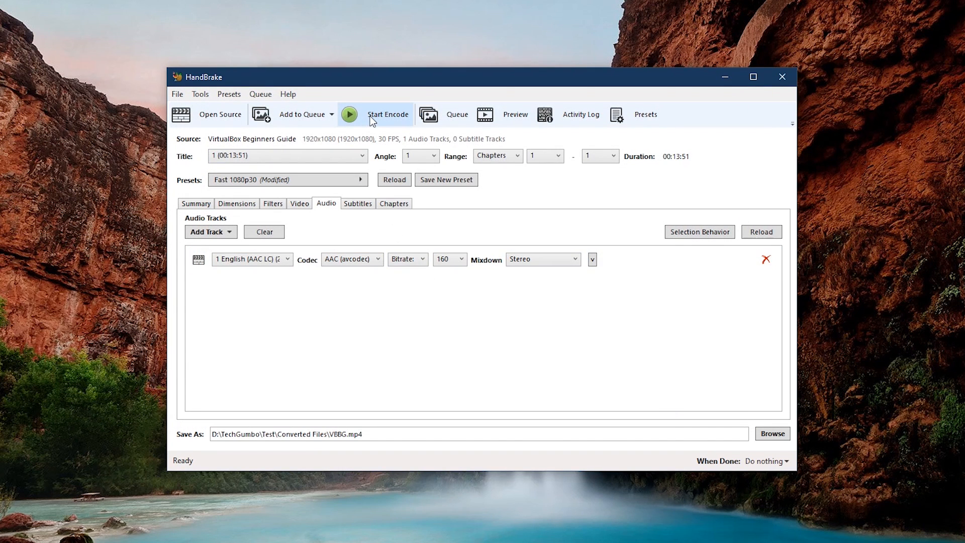
click(389, 115)
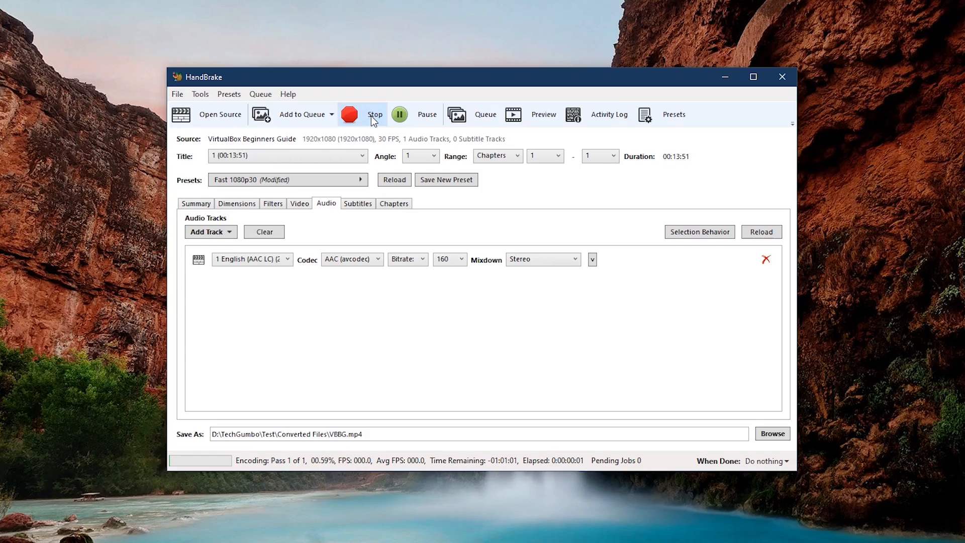